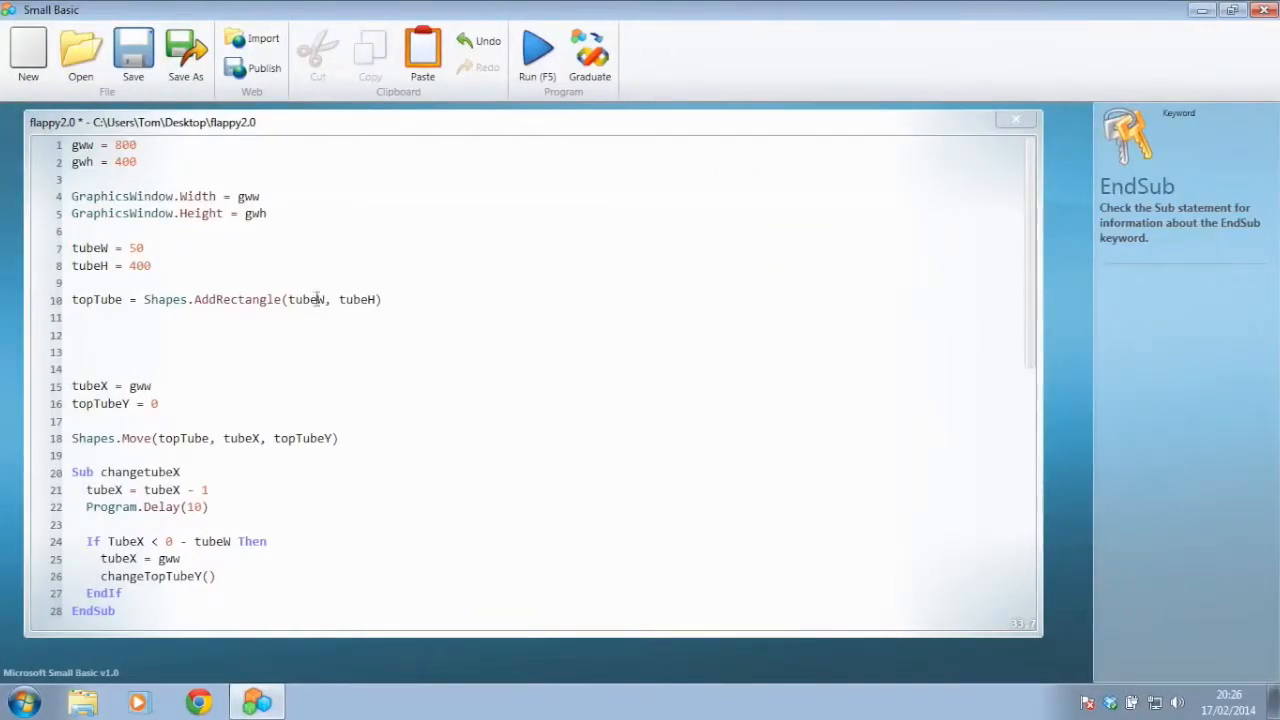
{"action": "mouse_move", "coordinate": [316, 376]}
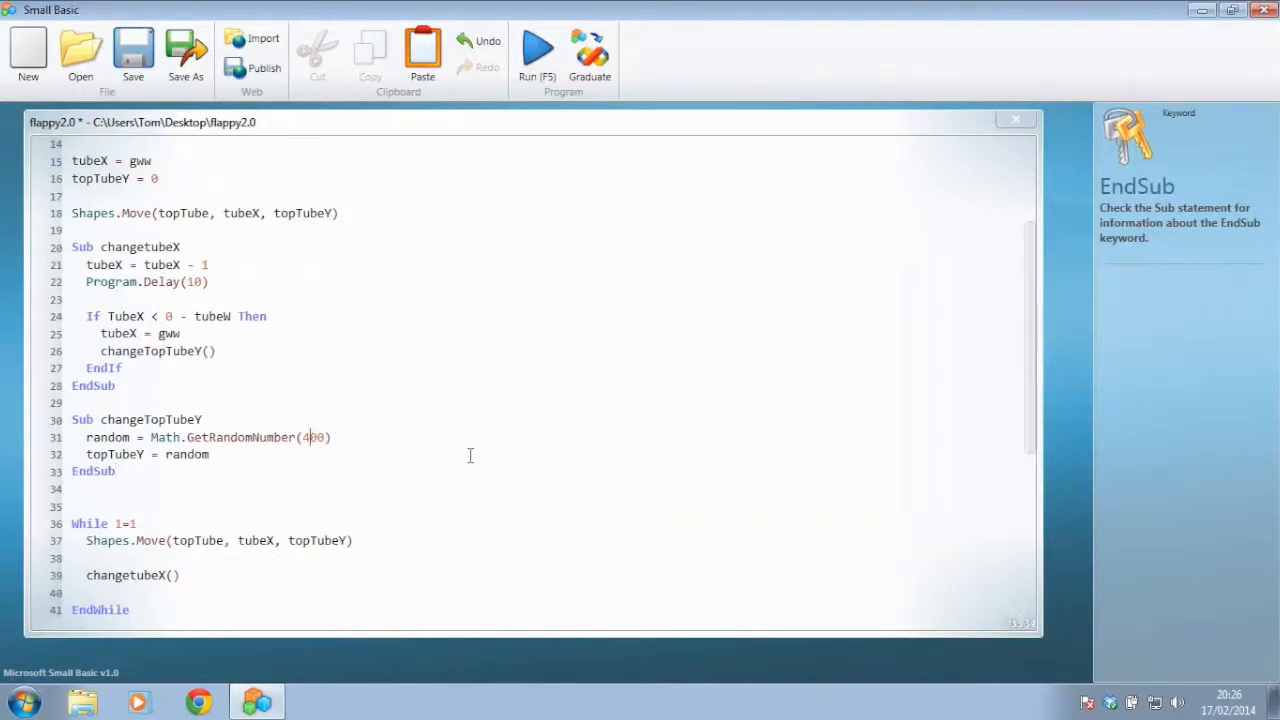
Use Math.GetRandomNumber(200) and set topTubeY = random - 350 in changeTopTubeY
{"action": "type", "text": "200"}
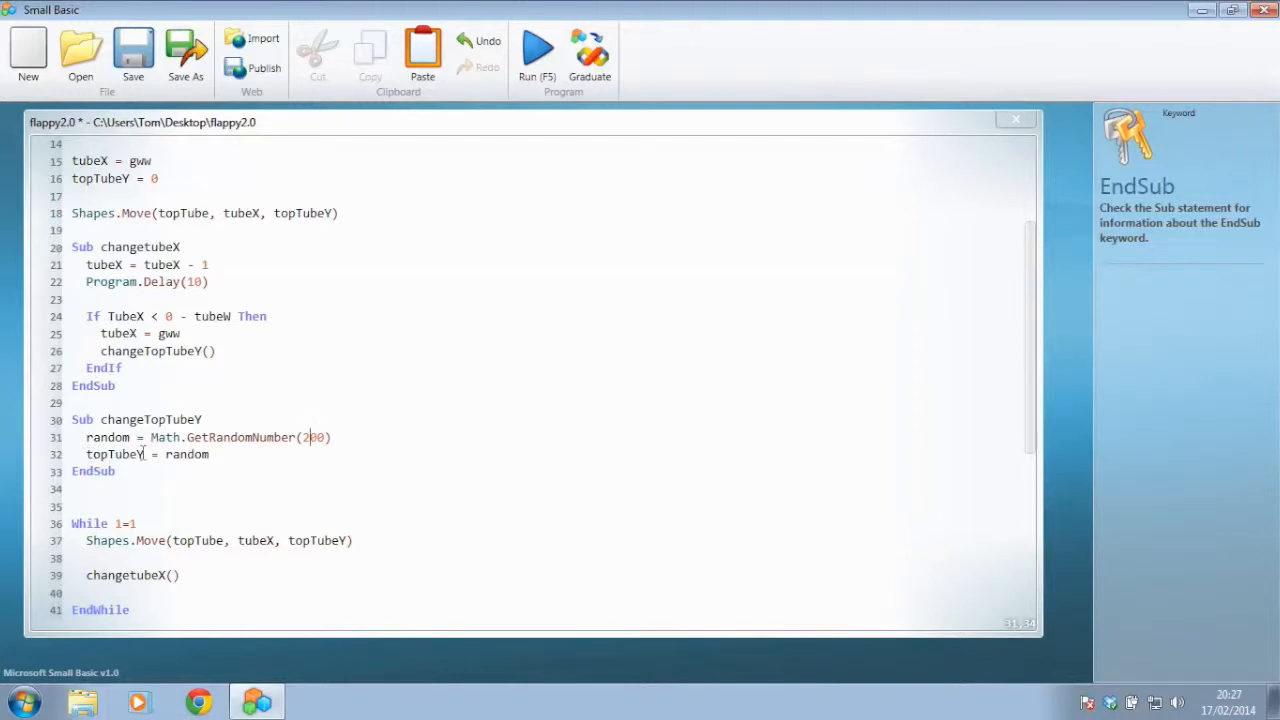
{"action": "left_click", "coordinate": [164, 454]}
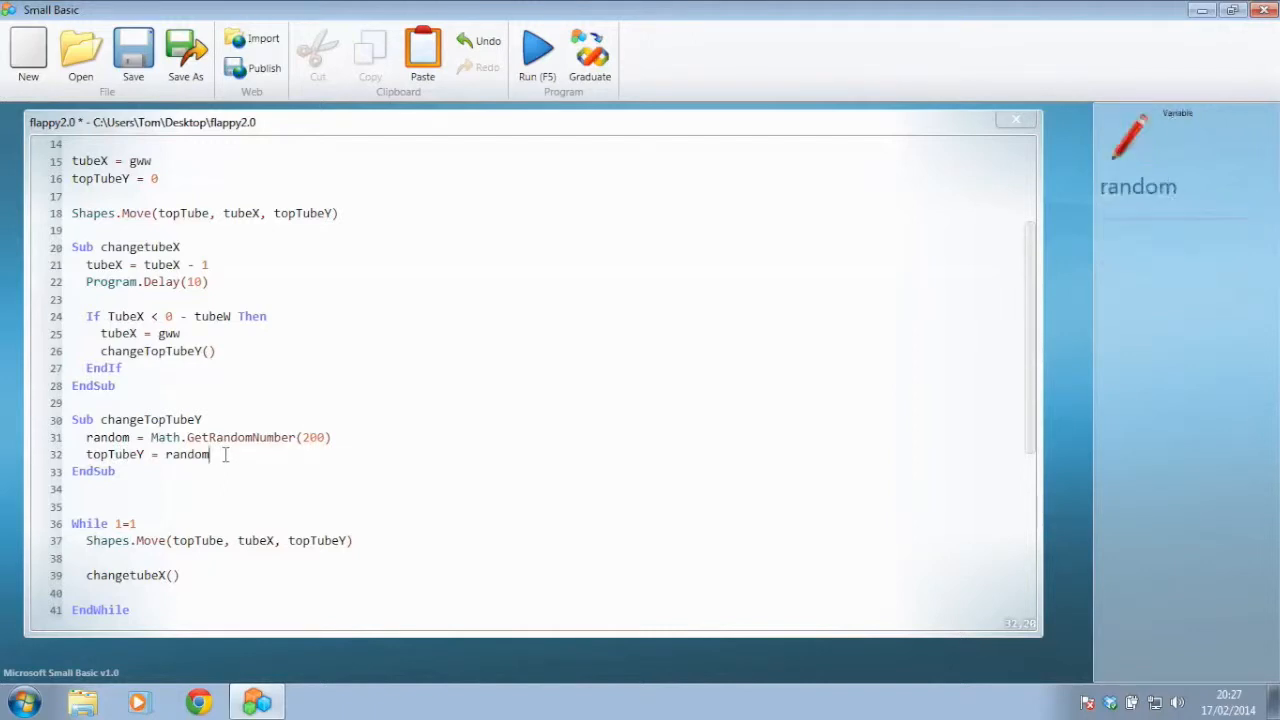
{"action": "type", "text": "- 35"}
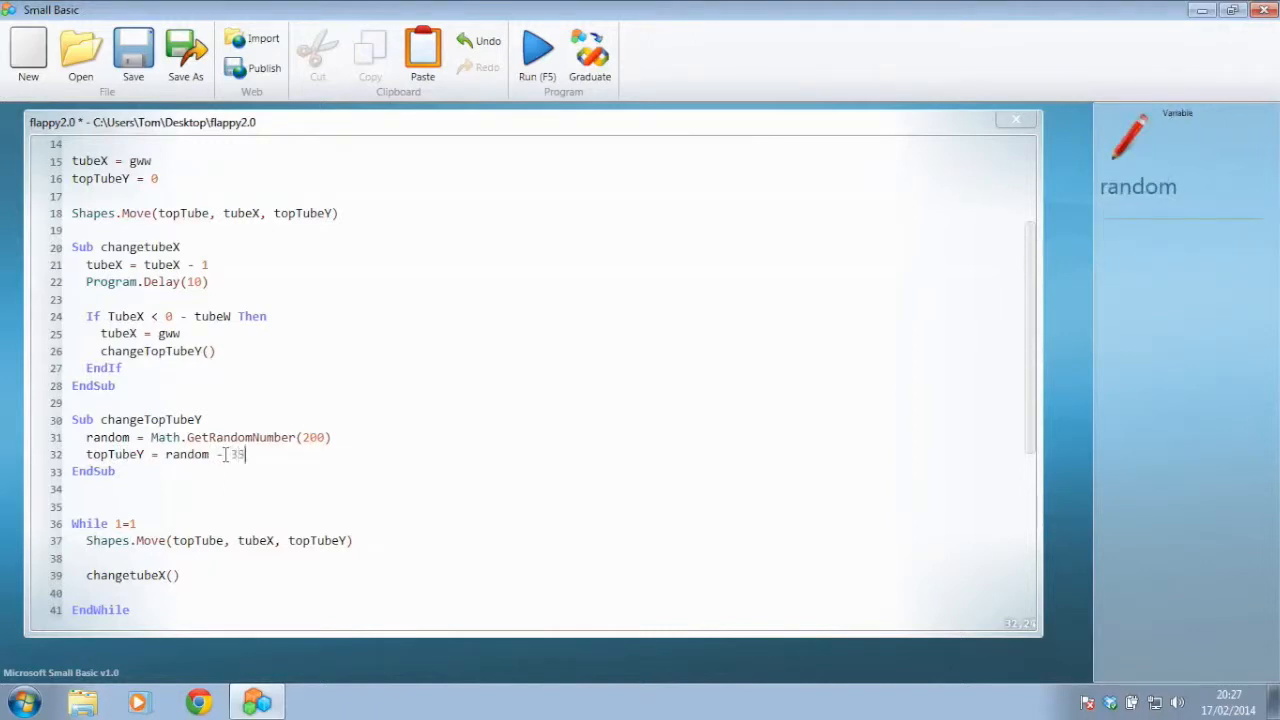
{"action": "type", "text": "0"}
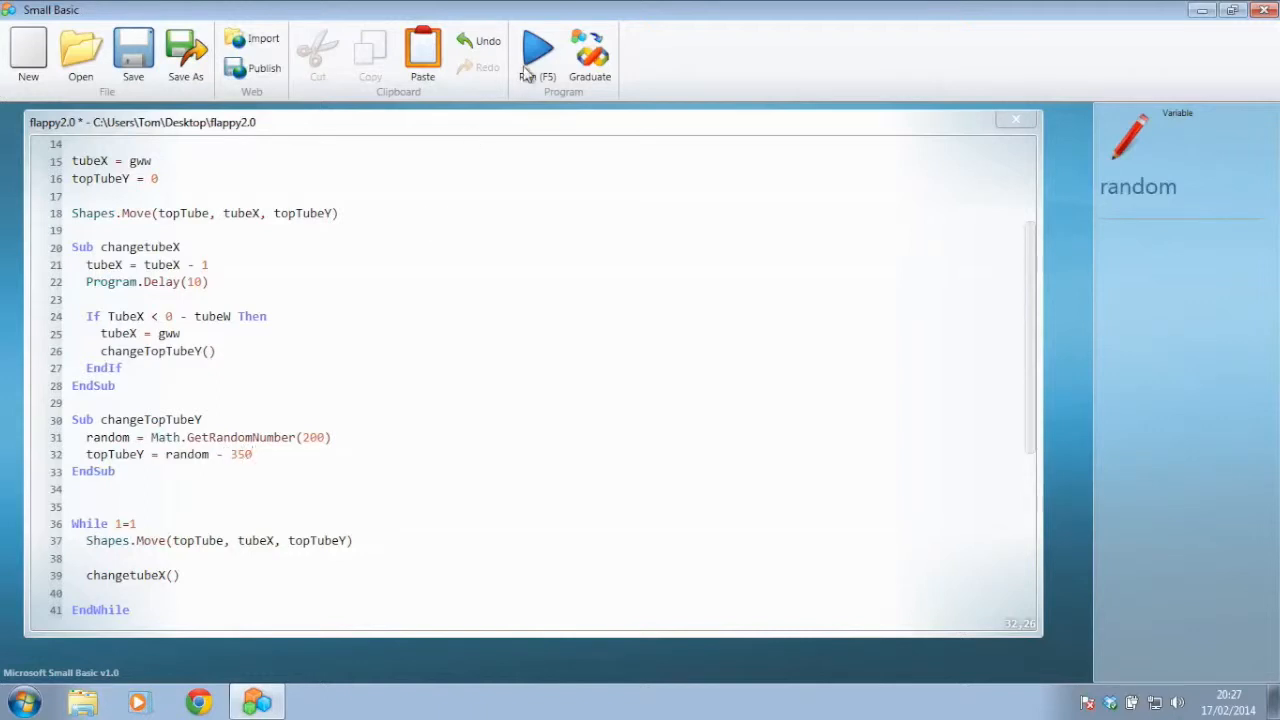
{"action": "left_click", "coordinate": [536, 50]}
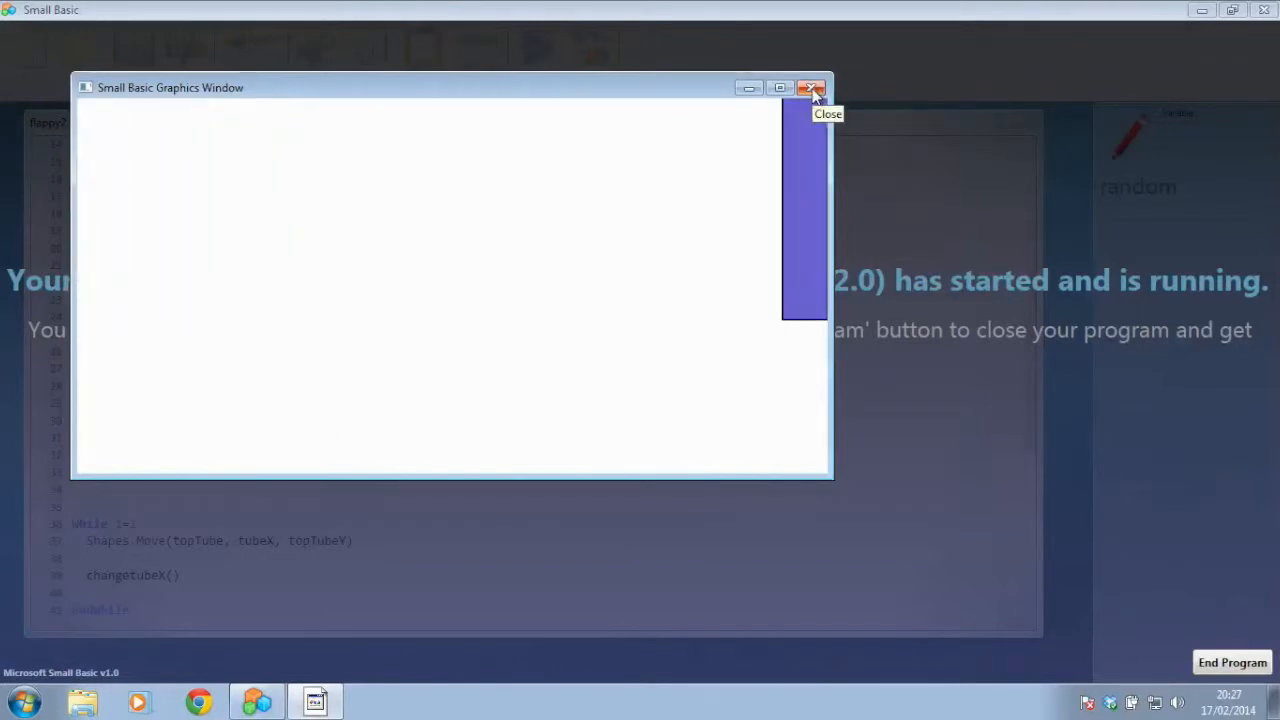
{"action": "left_click", "coordinate": [812, 88]}
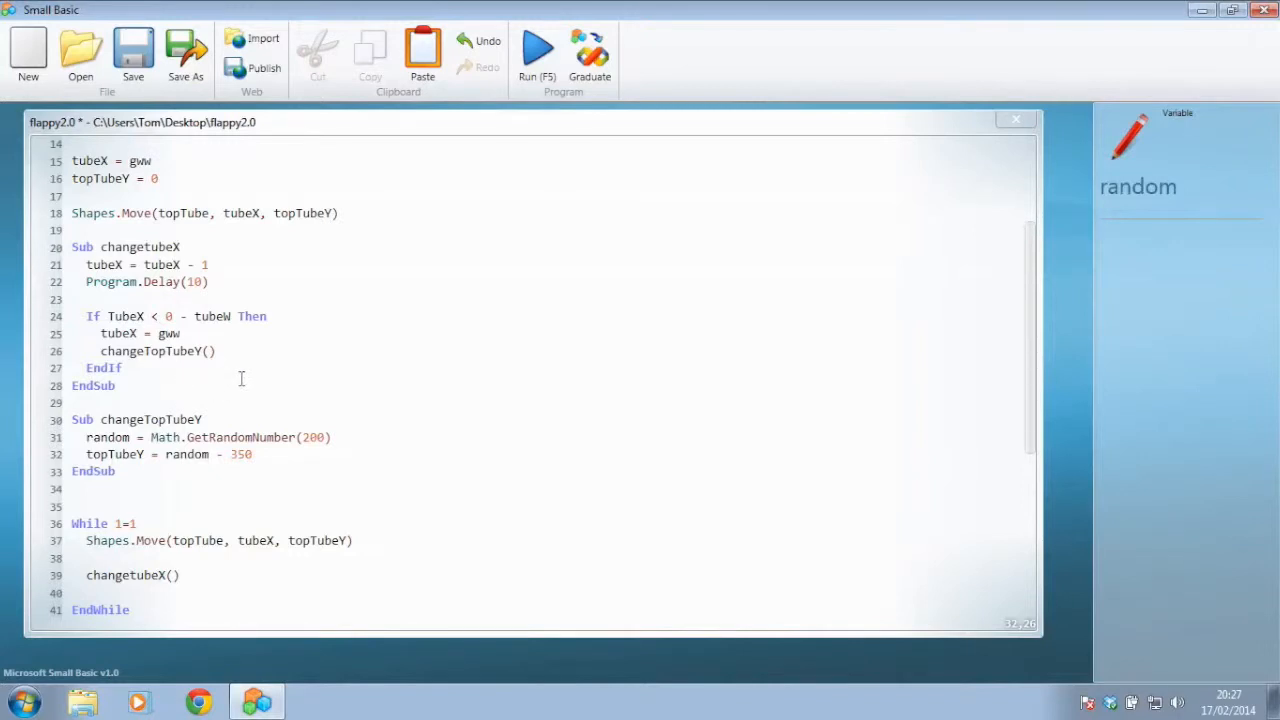
Duplicate the topTube line as bottomTube = Shapes.AddRectangle(tubeW, tubeH)
{"action": "double_click", "coordinate": [310, 212]}
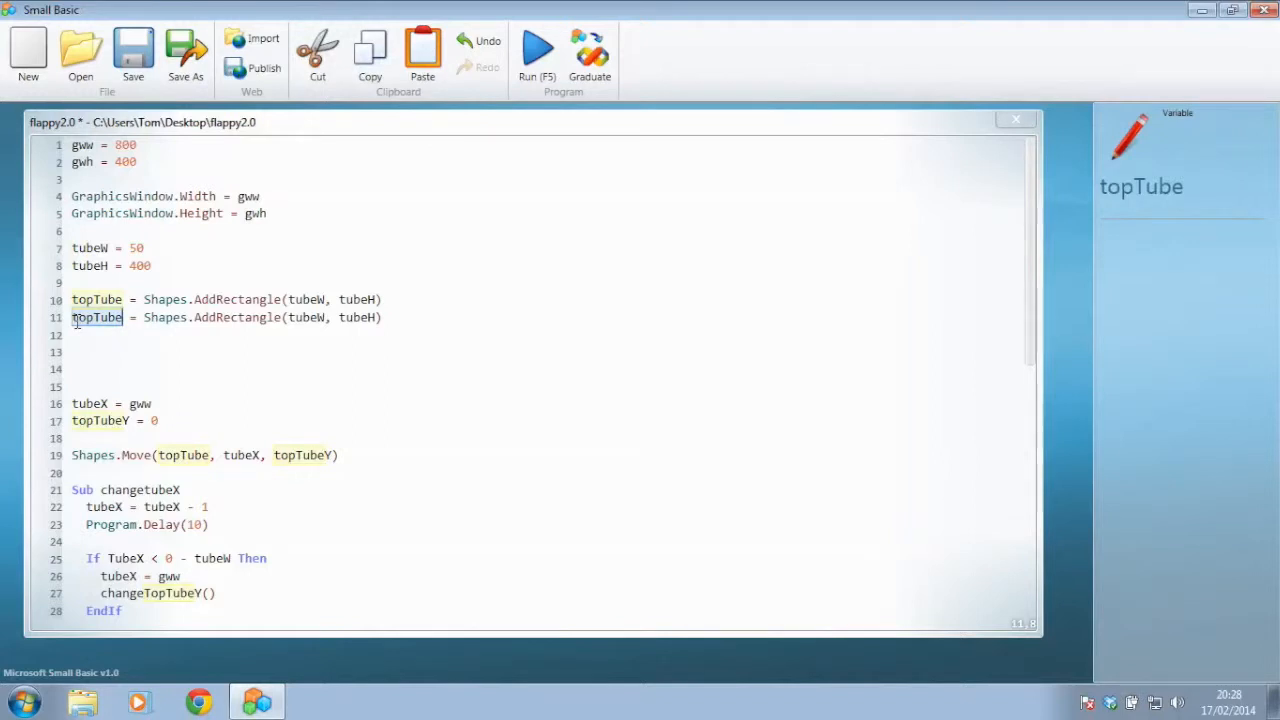
{"action": "type", "text": "bottomTu"}
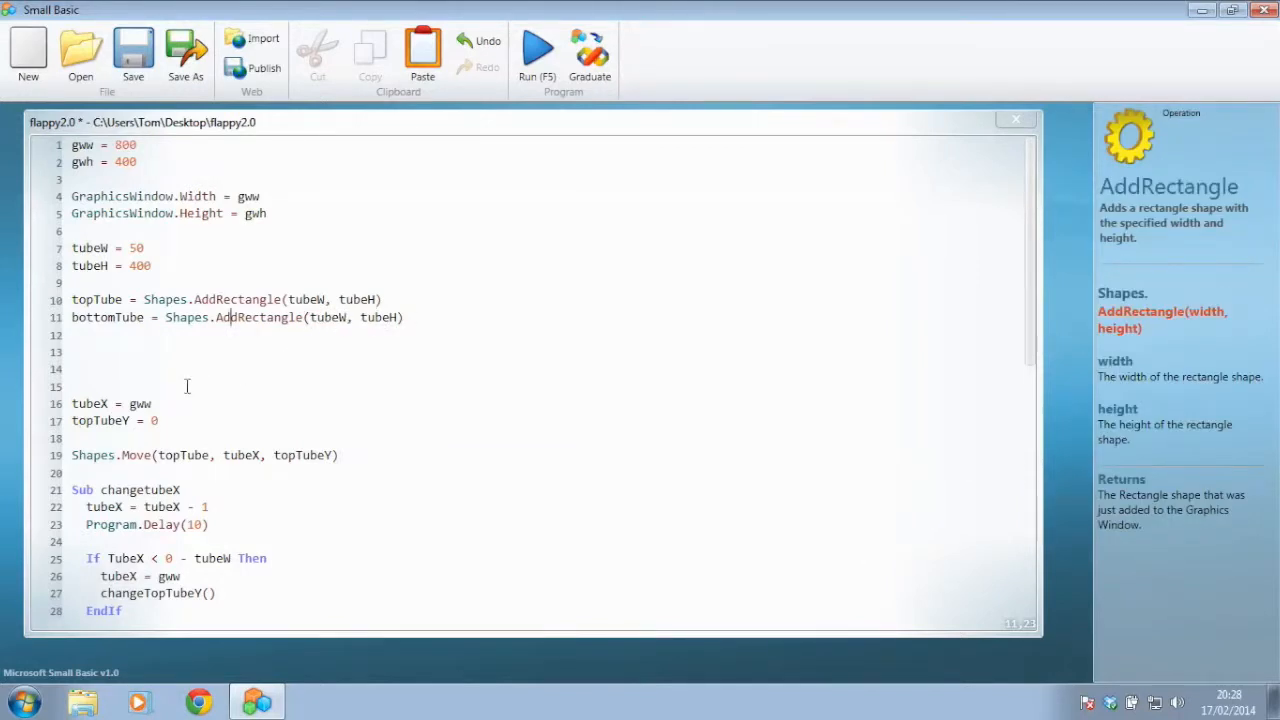
{"action": "scroll", "scroll_direction": "down", "scroll_amount": 3}
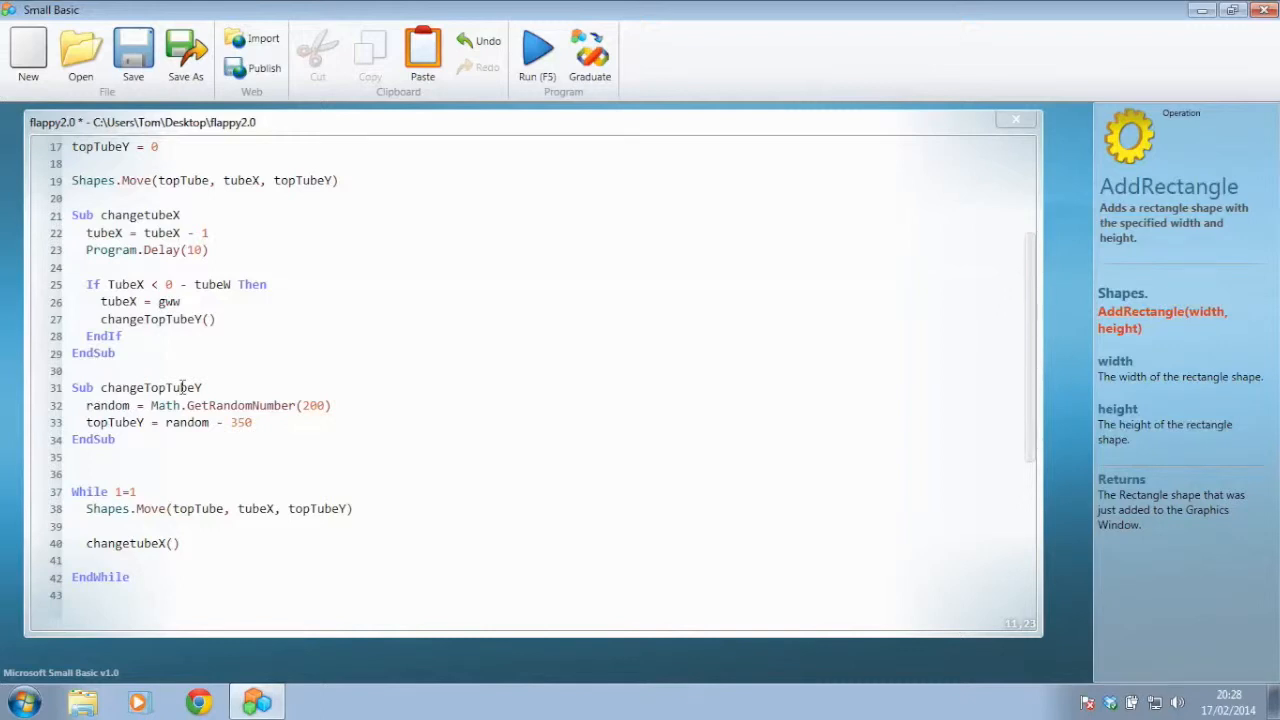
{"action": "mouse_move", "coordinate": [296, 428]}
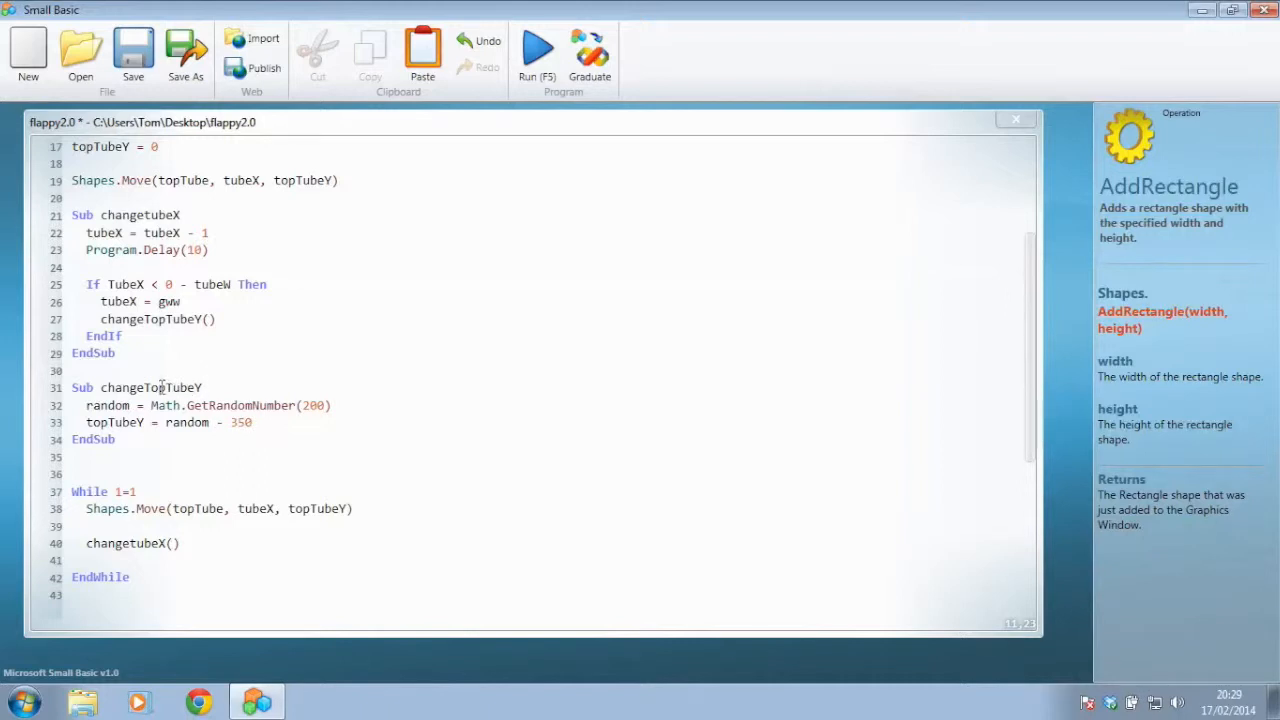
Rename the subroutine and its call to changeTubeY and begin a bottomTubeY line after topTubeY
{"action": "left_click", "coordinate": [166, 388]}
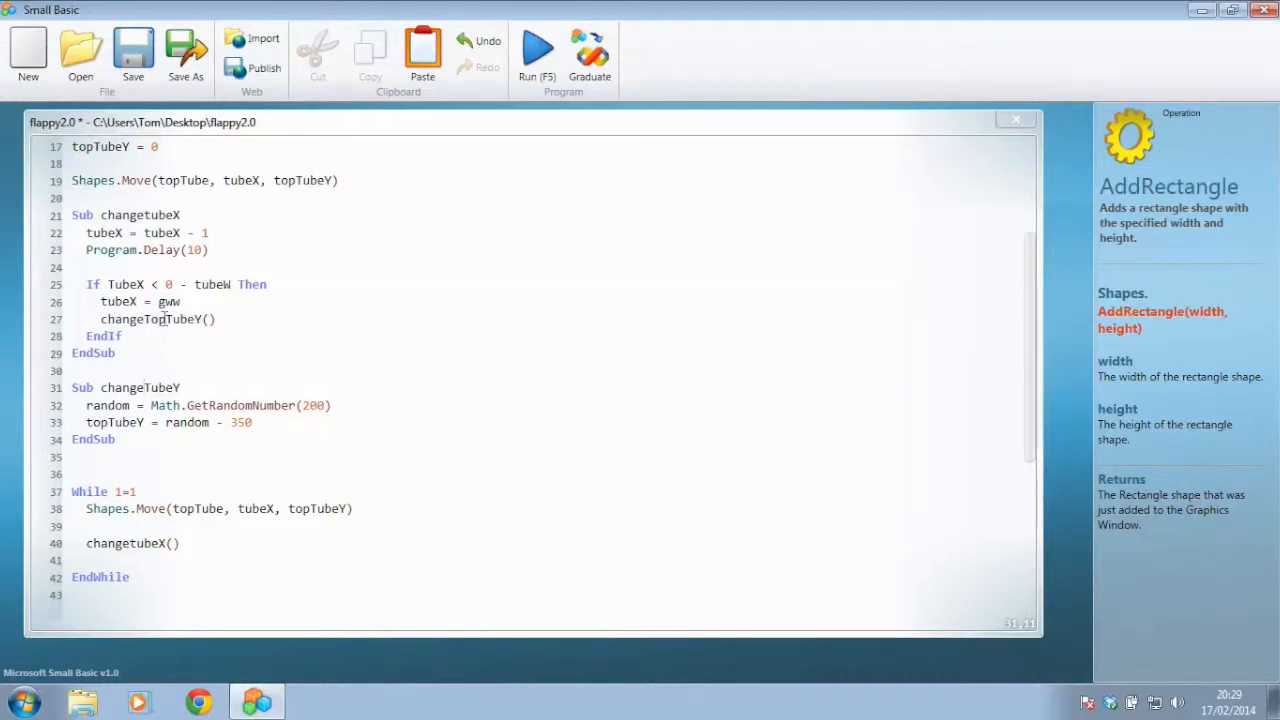
{"action": "left_click", "coordinate": [164, 320]}
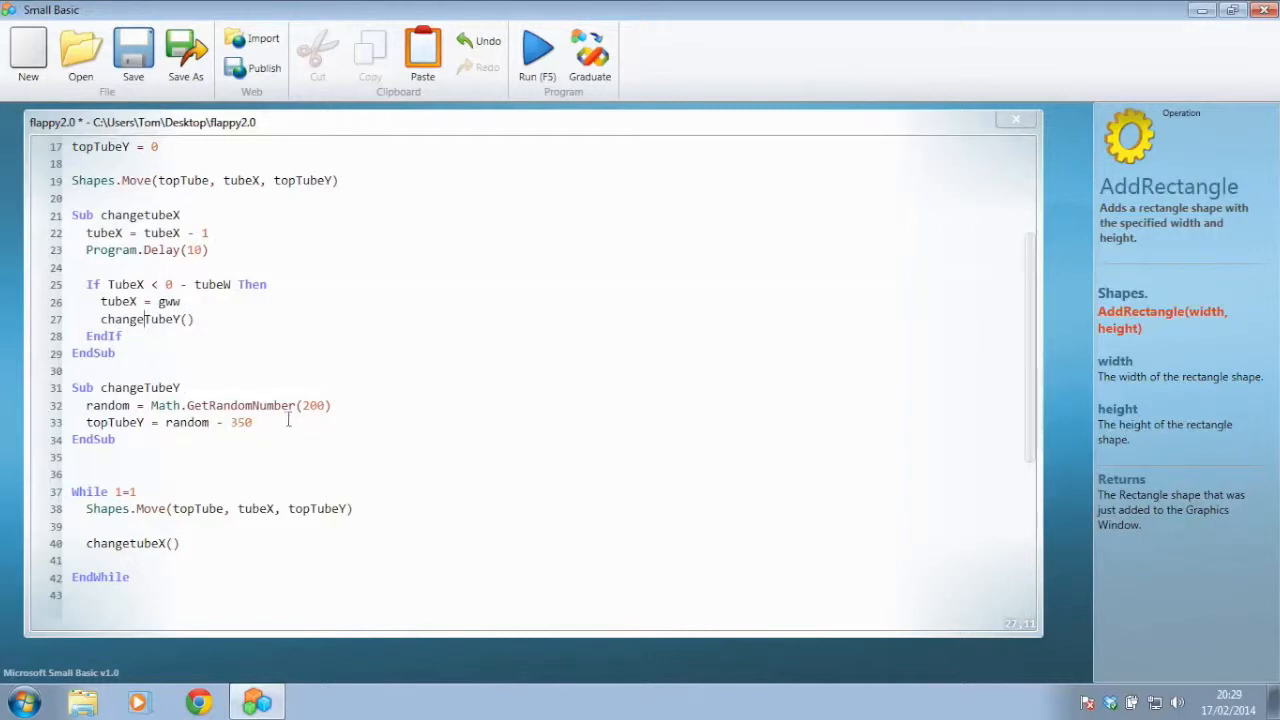
{"action": "left_click", "coordinate": [254, 422]}
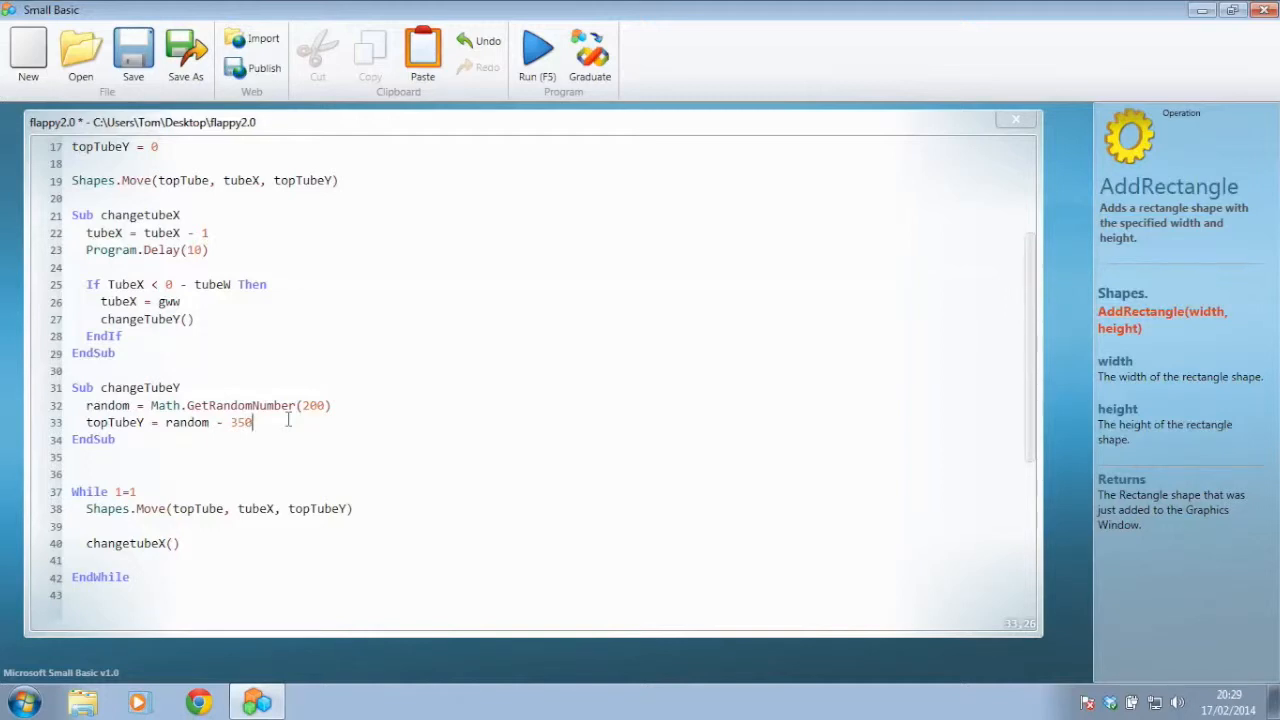
{"action": "key", "text": "enter"}
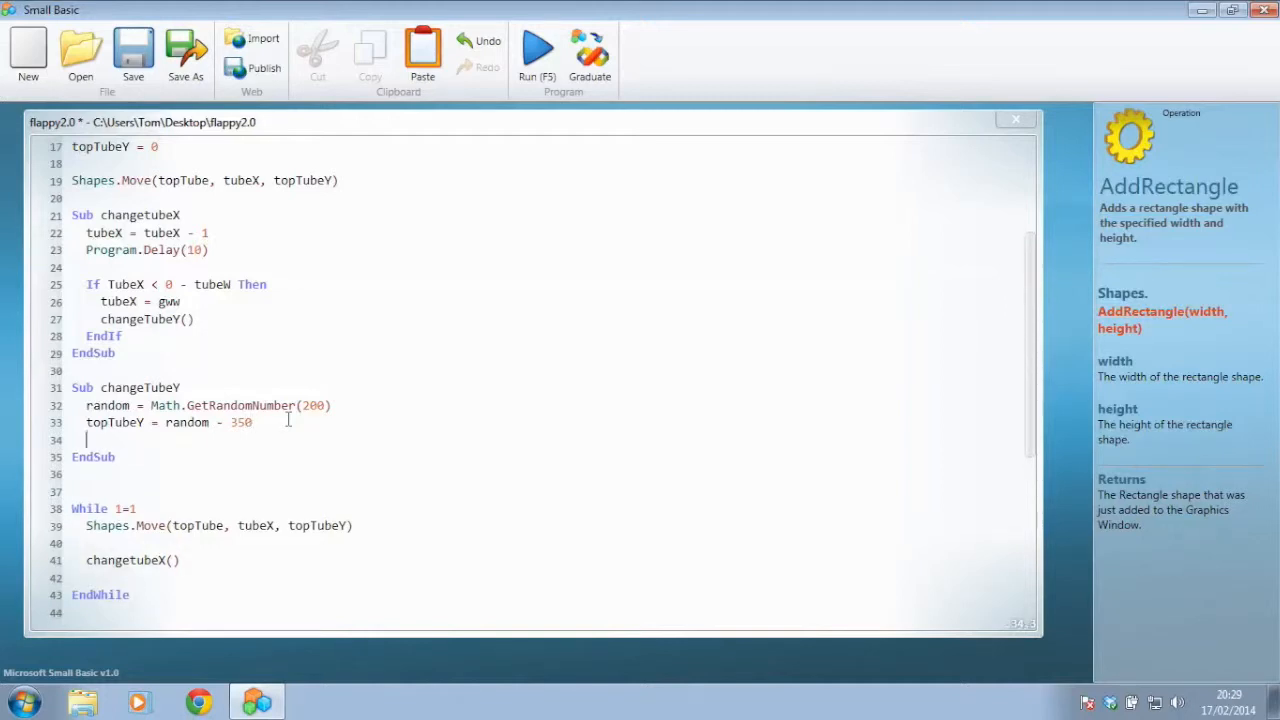
{"action": "type", "text": "bottom"}
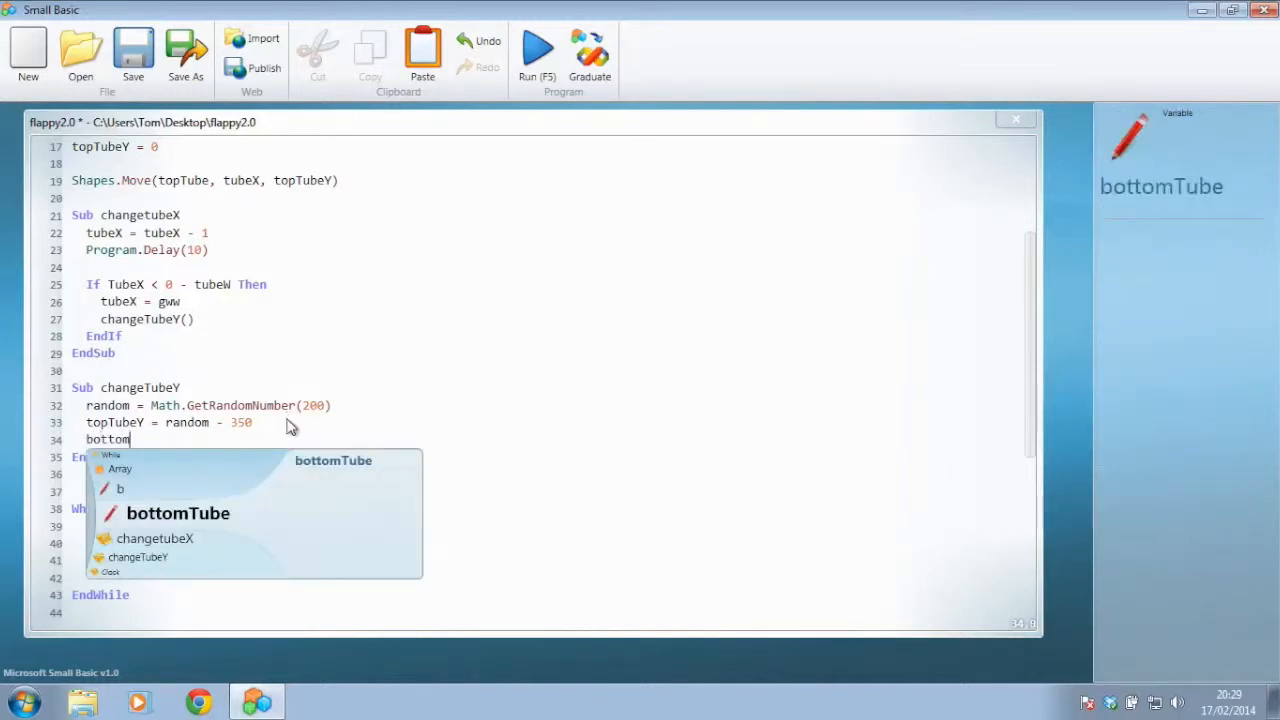
{"action": "type", "text": "TubeY"}
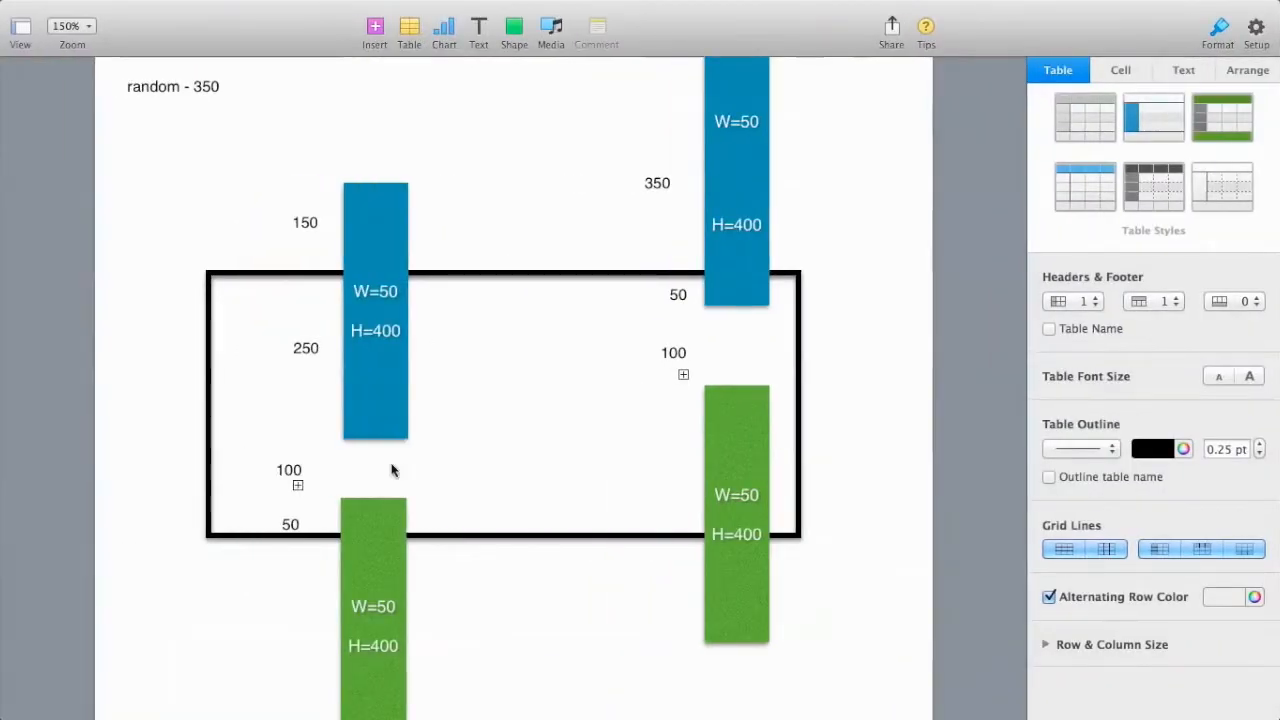
{"action": "mouse_move", "coordinate": [344, 444]}
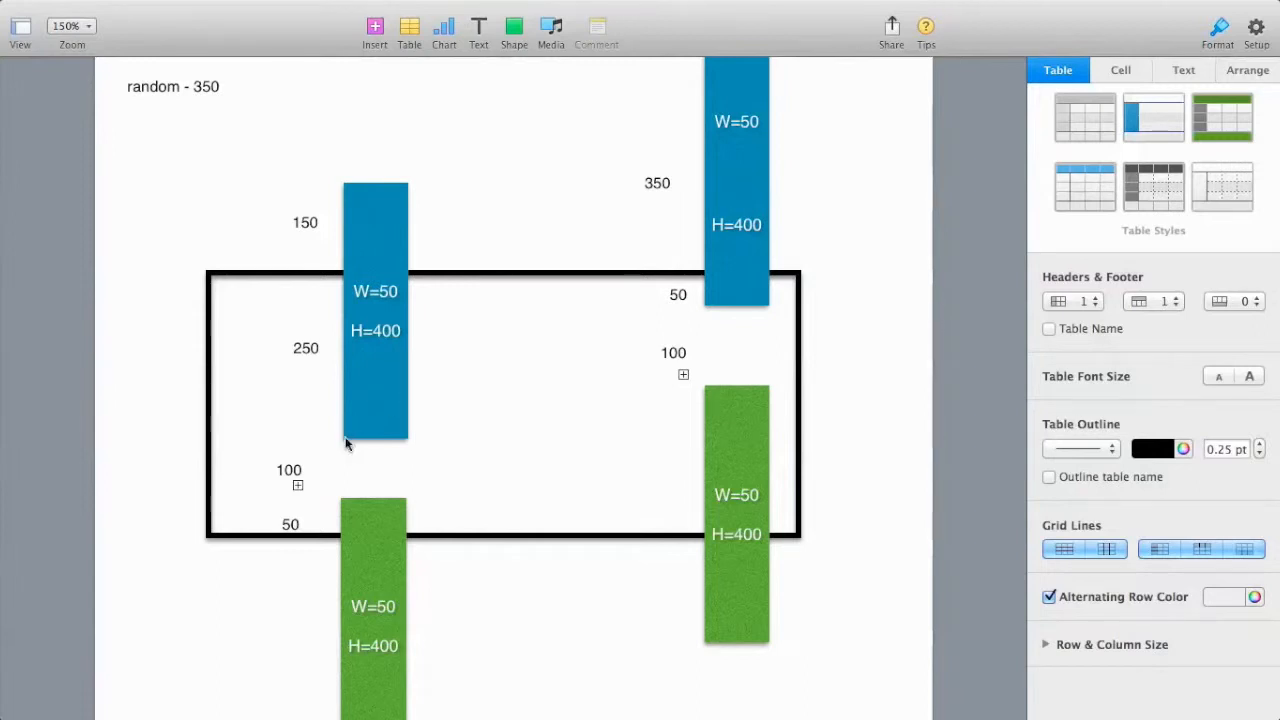
{"action": "mouse_move", "coordinate": [340, 192]}
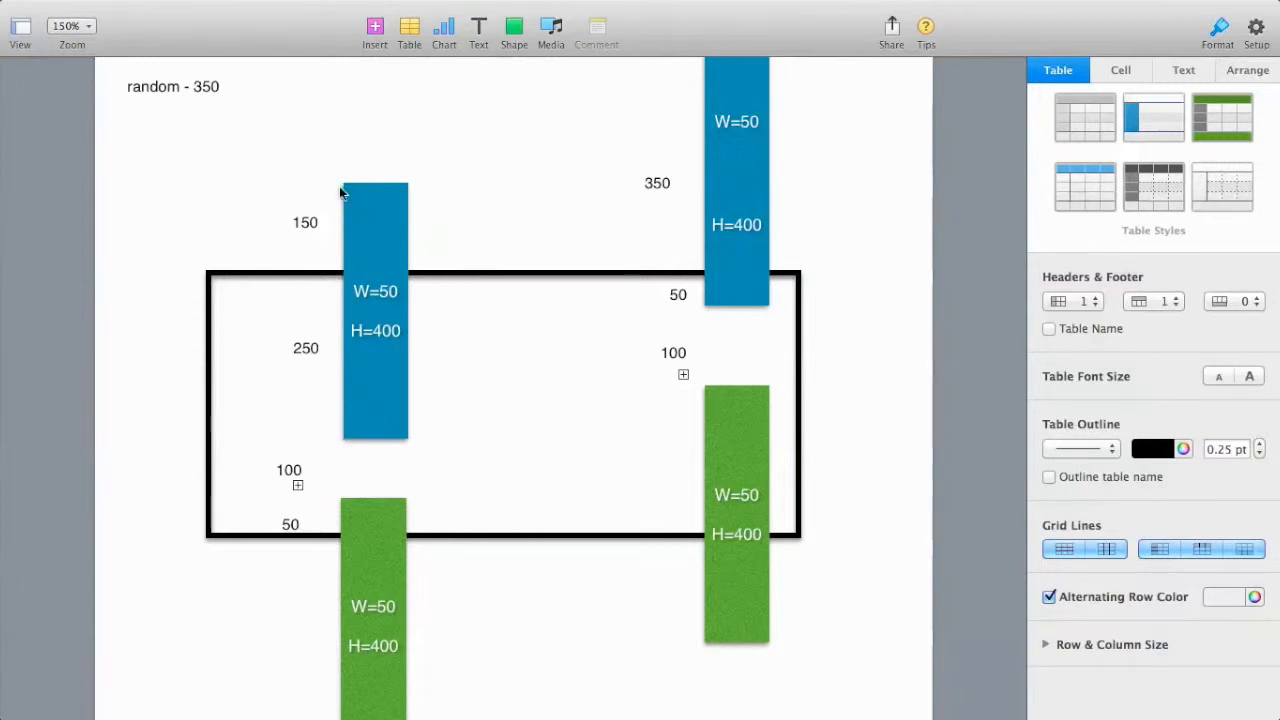
{"action": "mouse_move", "coordinate": [344, 504]}
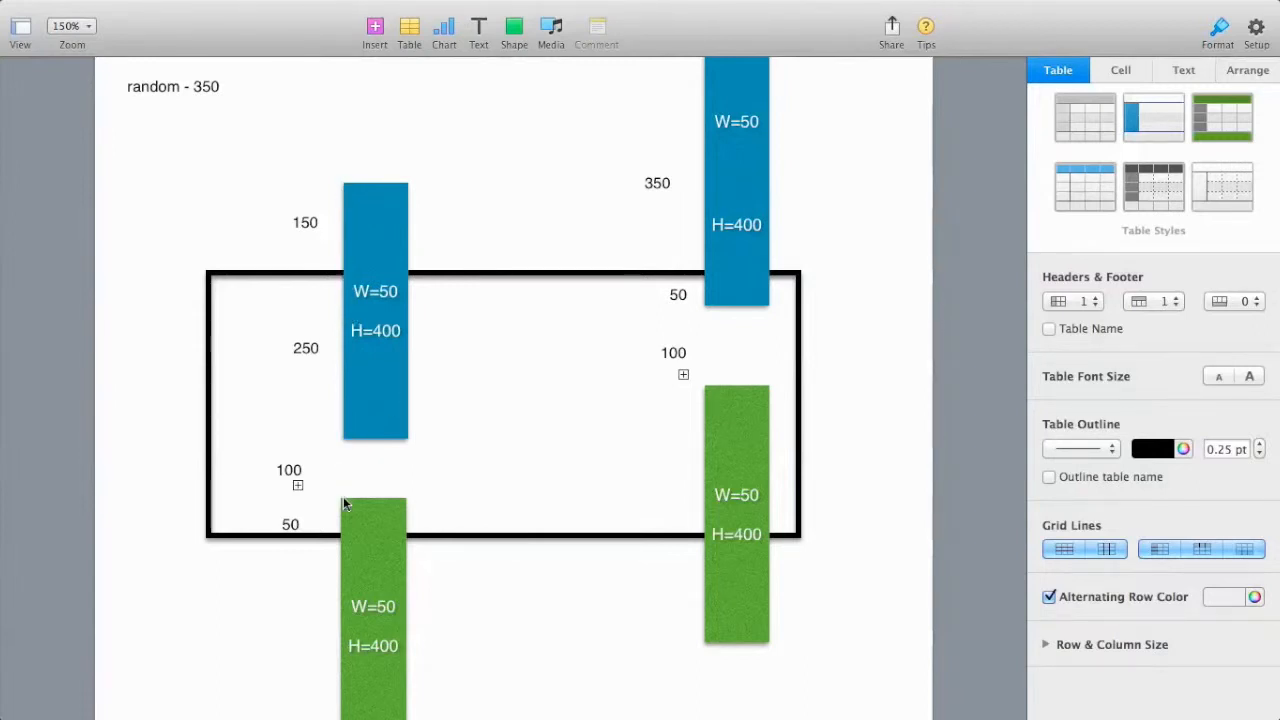
{"action": "mouse_move", "coordinate": [348, 220]}
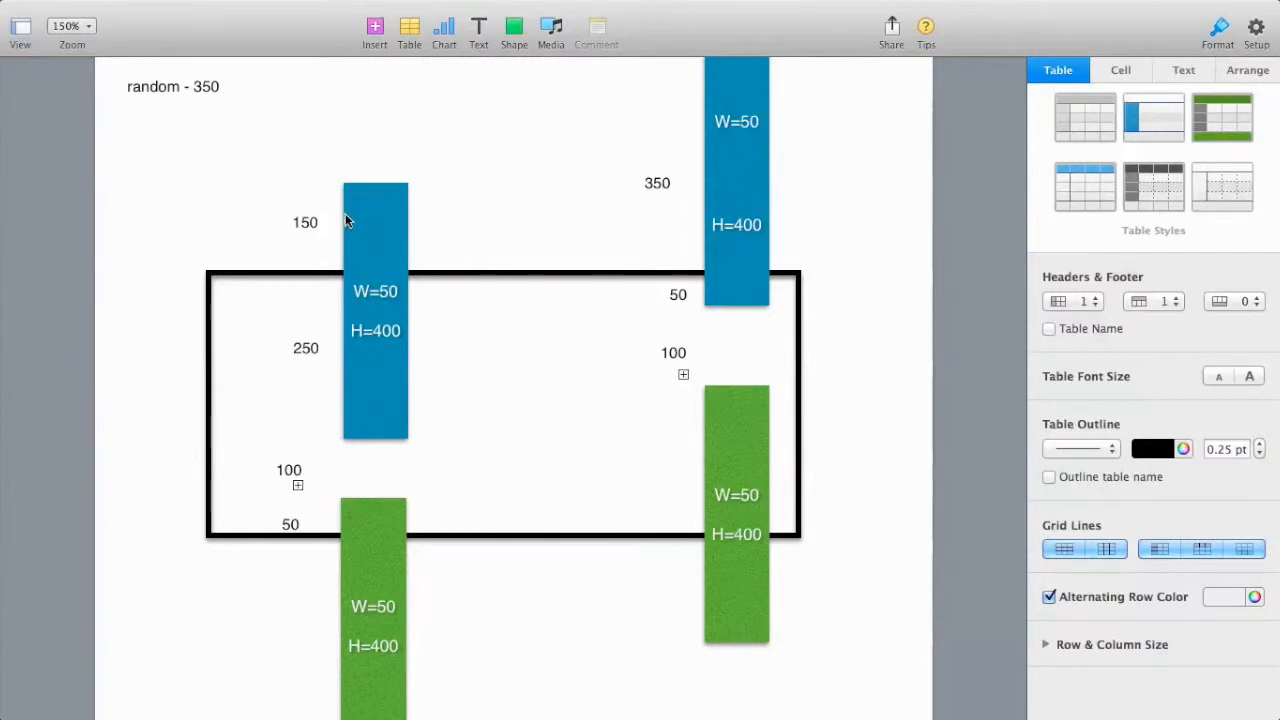
{"action": "mouse_move", "coordinate": [348, 442]}
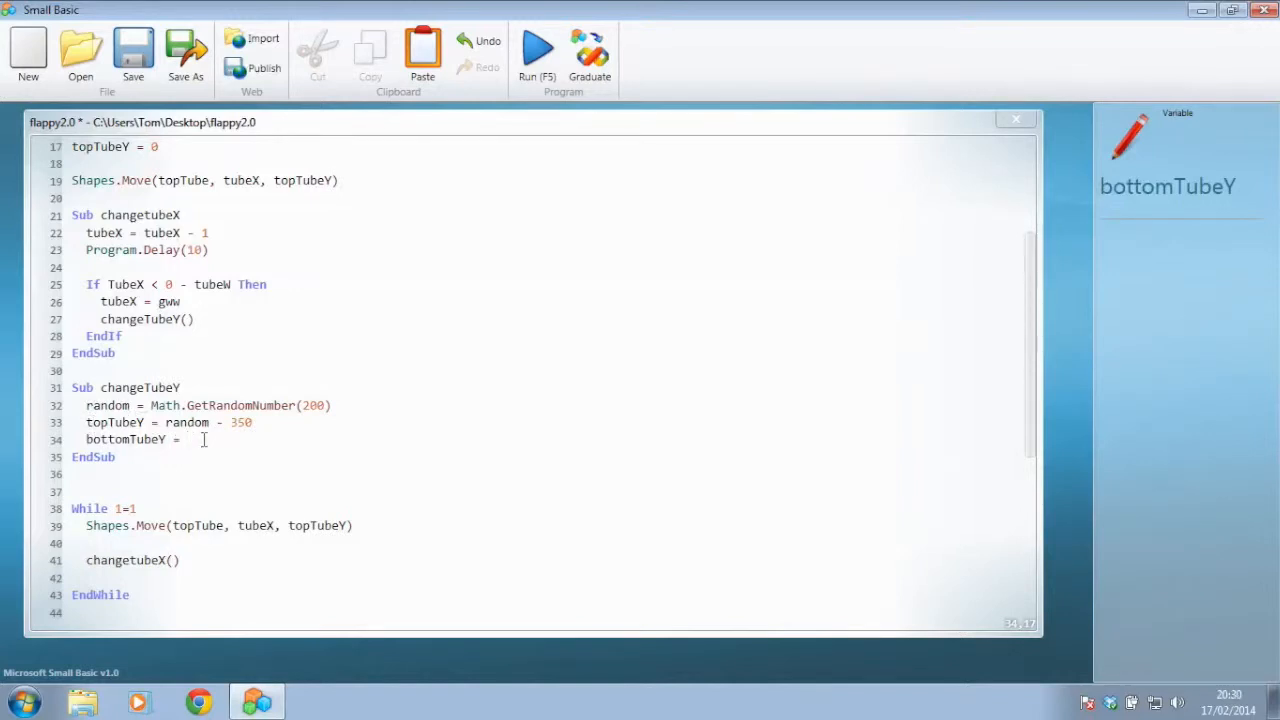
Complete the line as bottomTubeY = topTubeY + 500
{"action": "type", "text": "topTubeY"}
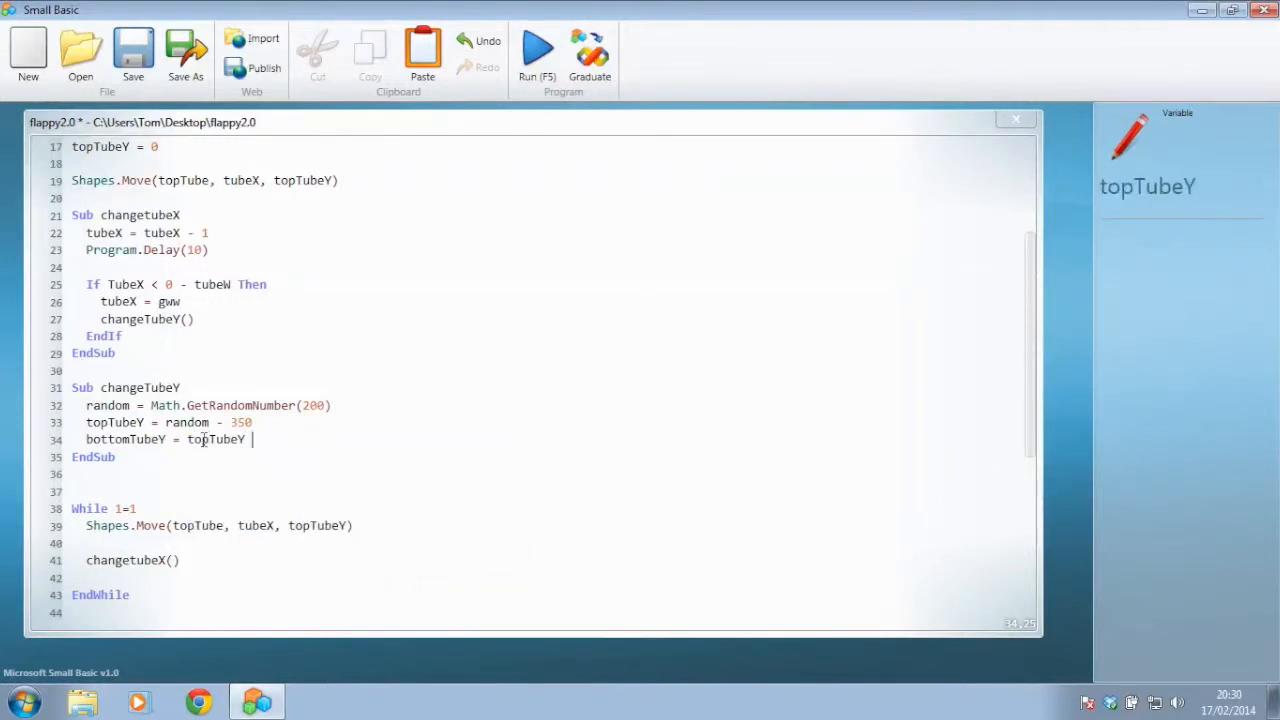
{"action": "type", "text": "+ 500"}
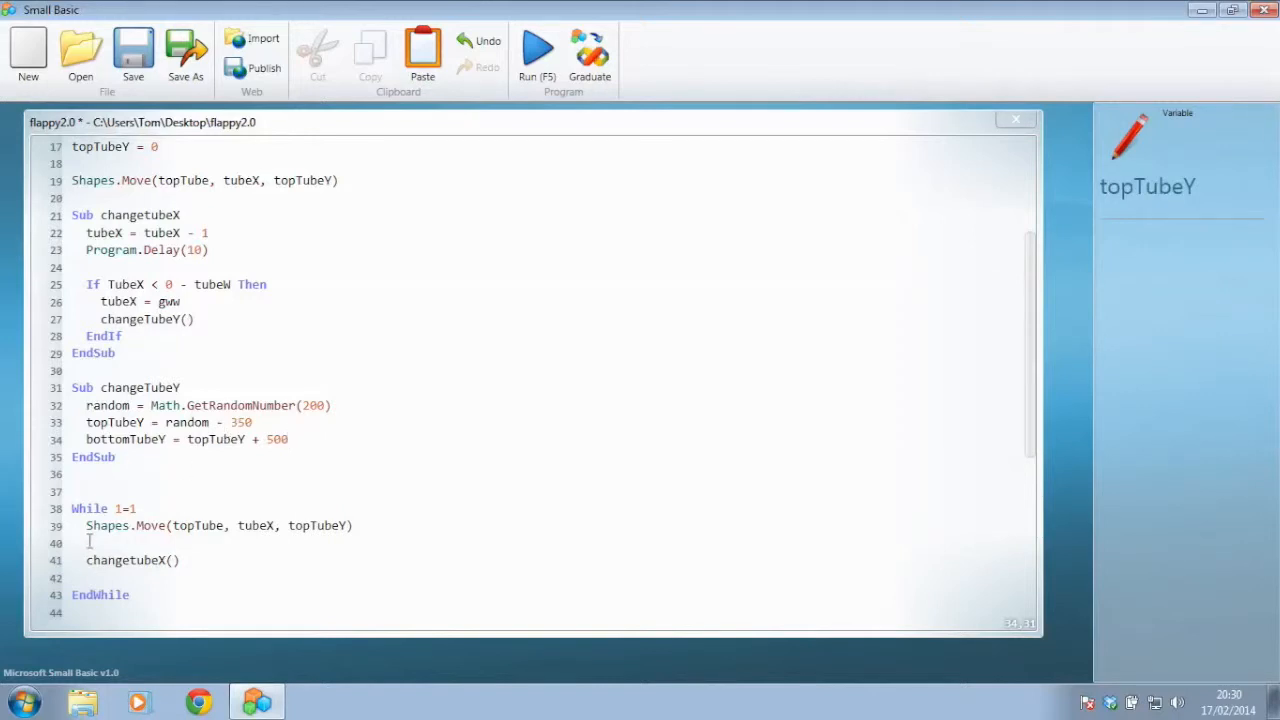
Add Shapes.Move(bottomTube, tubeX, bottomTubeY) inside the While loop
{"action": "left_click", "coordinate": [288, 440]}
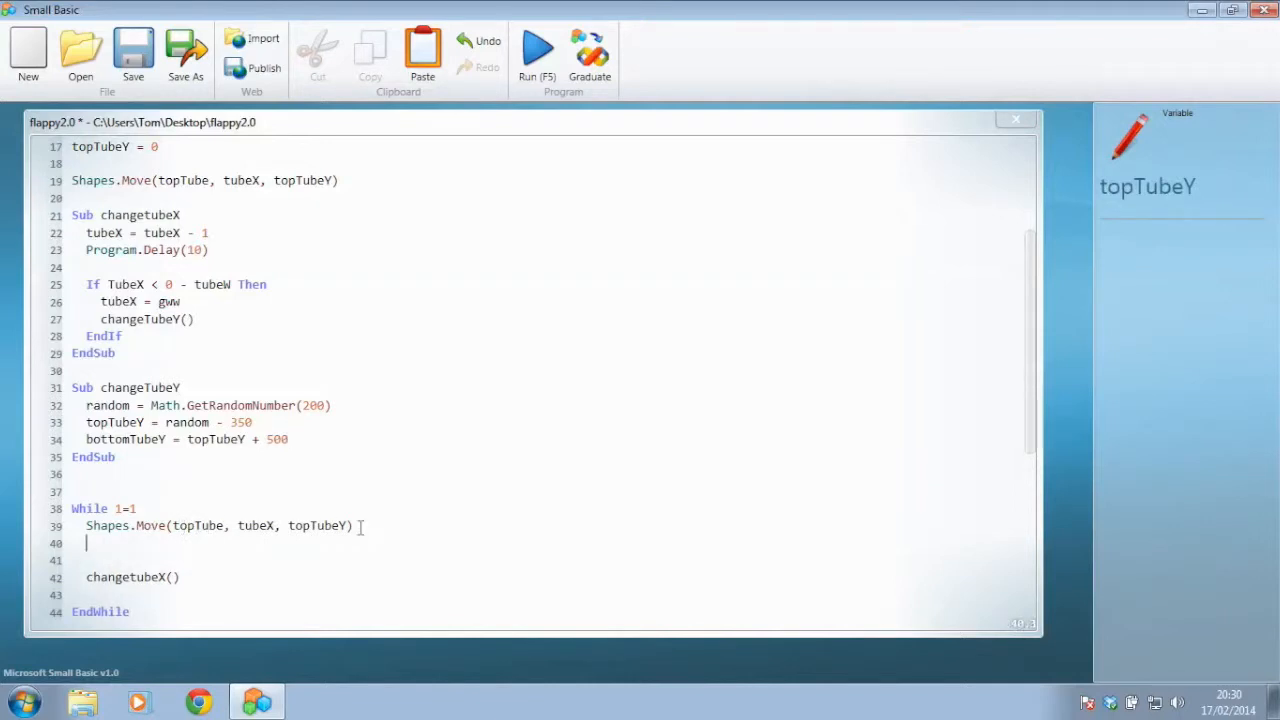
{"action": "type", "text": "Shapes"}
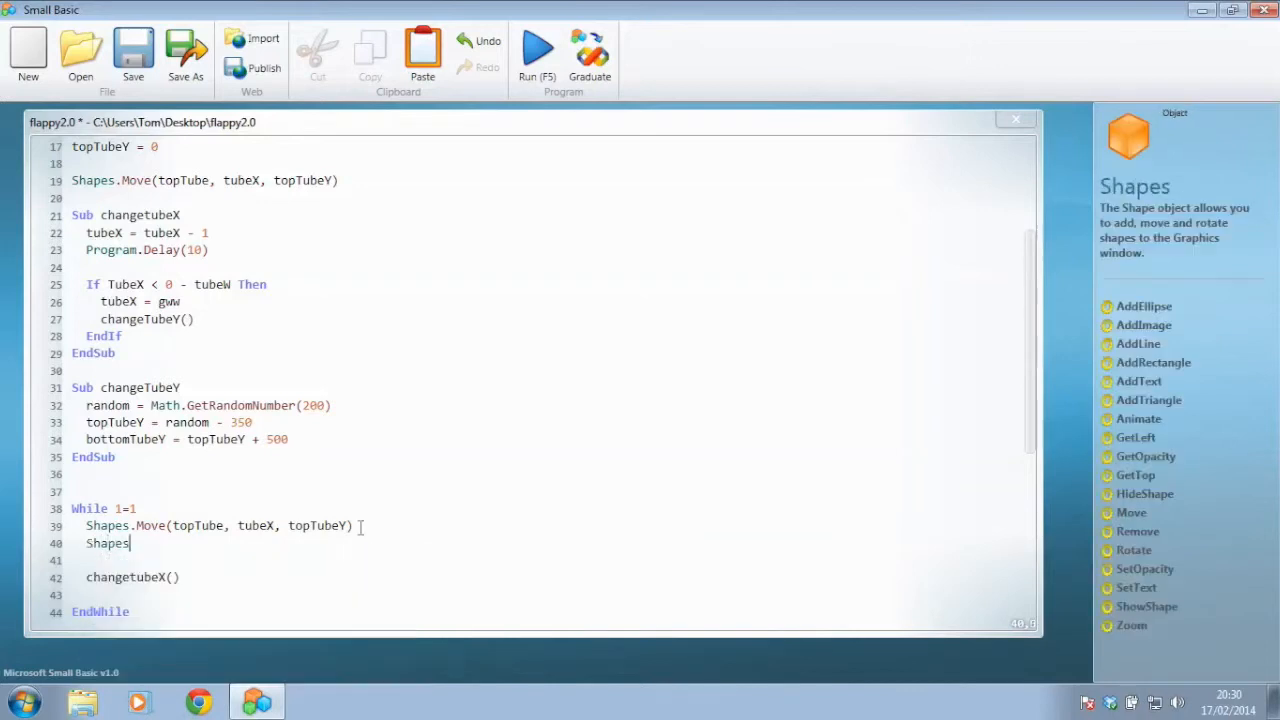
{"action": "type", "text": ".Move"}
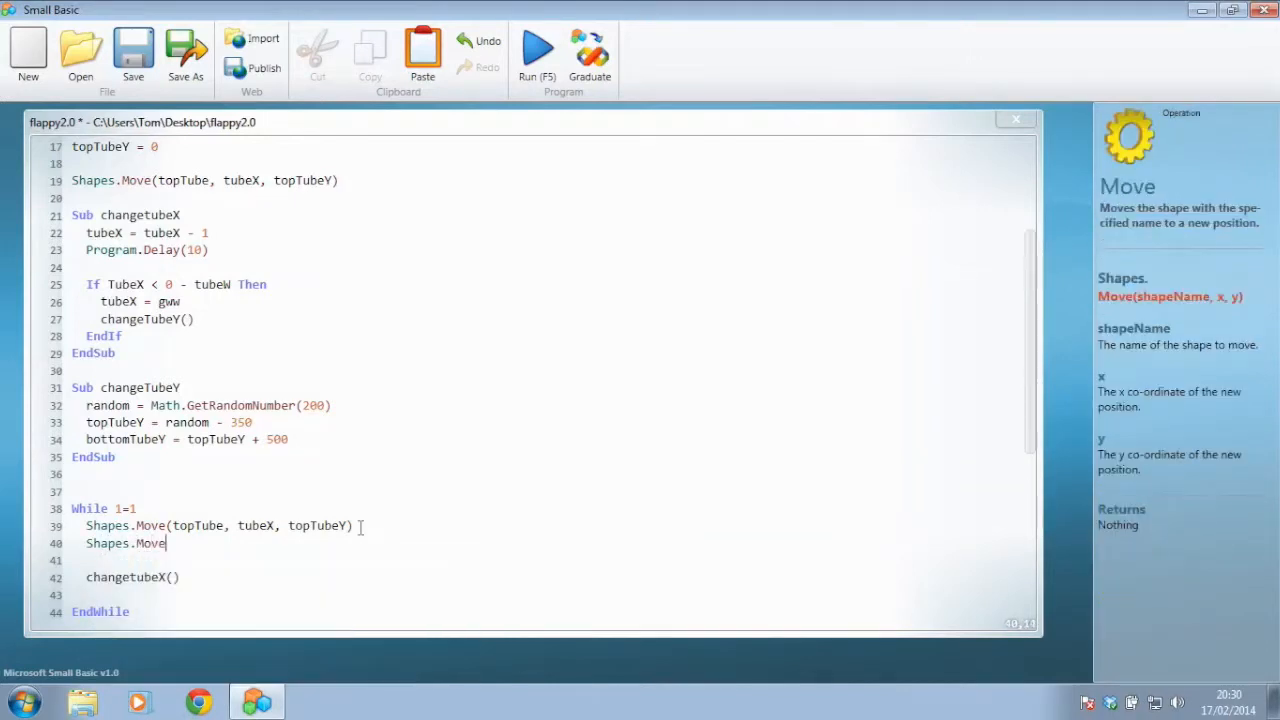
{"action": "type", "text": "("}
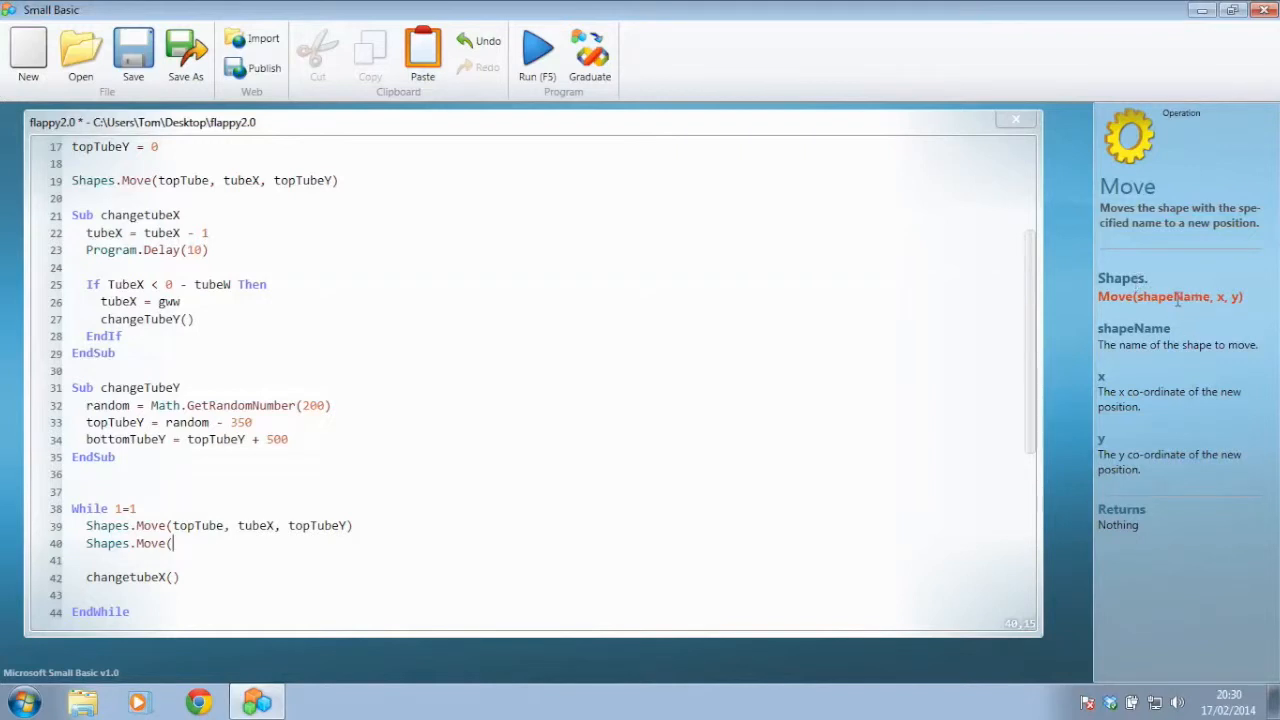
{"action": "type", "text": "bottomTube,"}
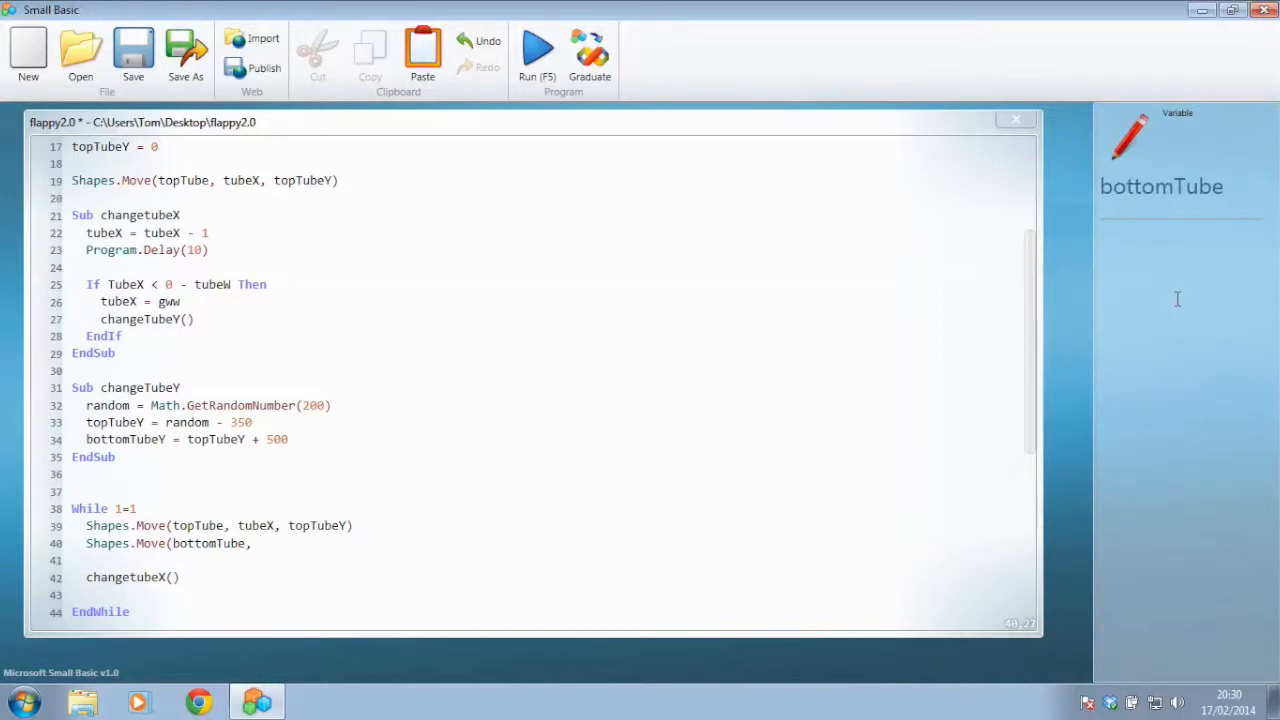
{"action": "type", "text": "tube"}
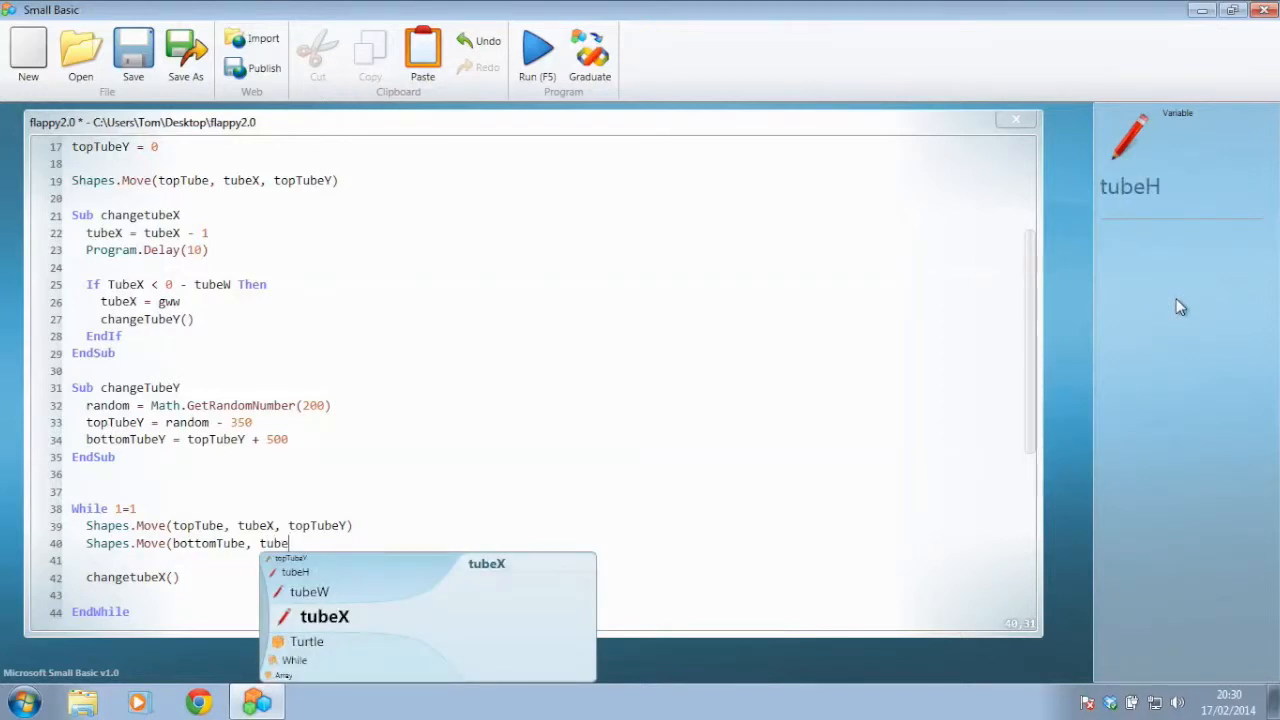
{"action": "type", "text": "tubeX,"}
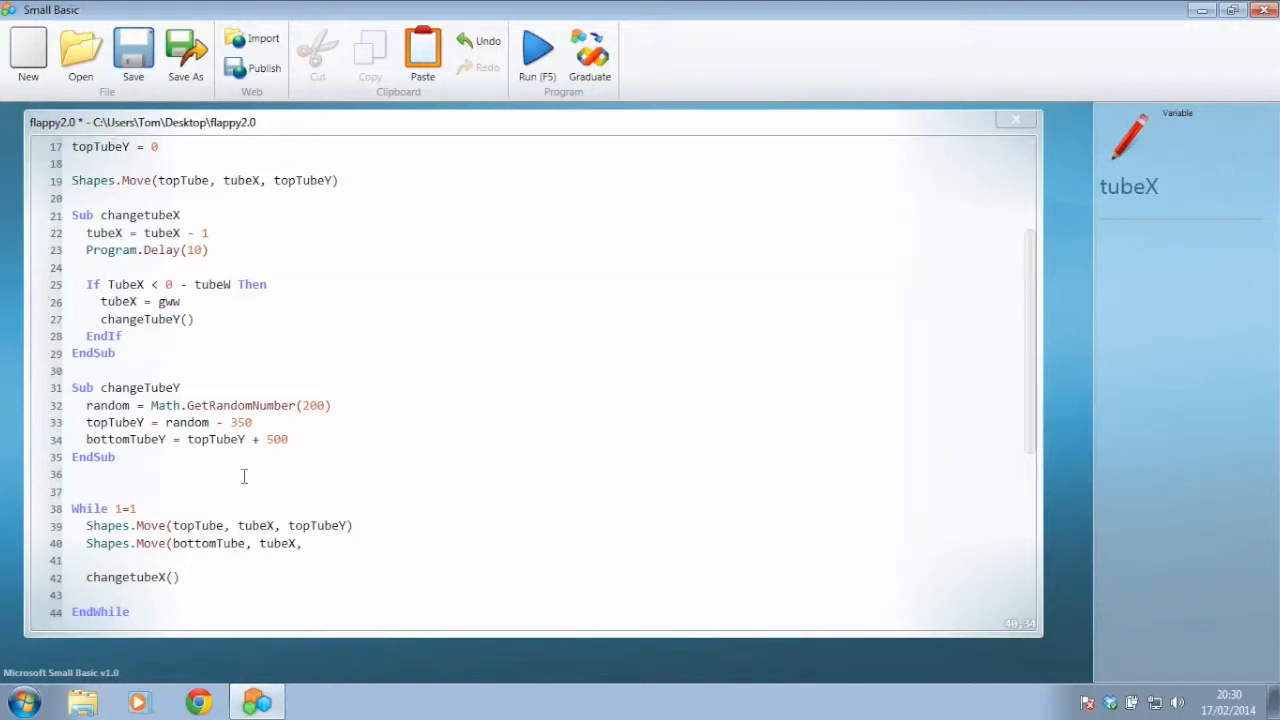
{"action": "type", "text": "bottomTubeY"}
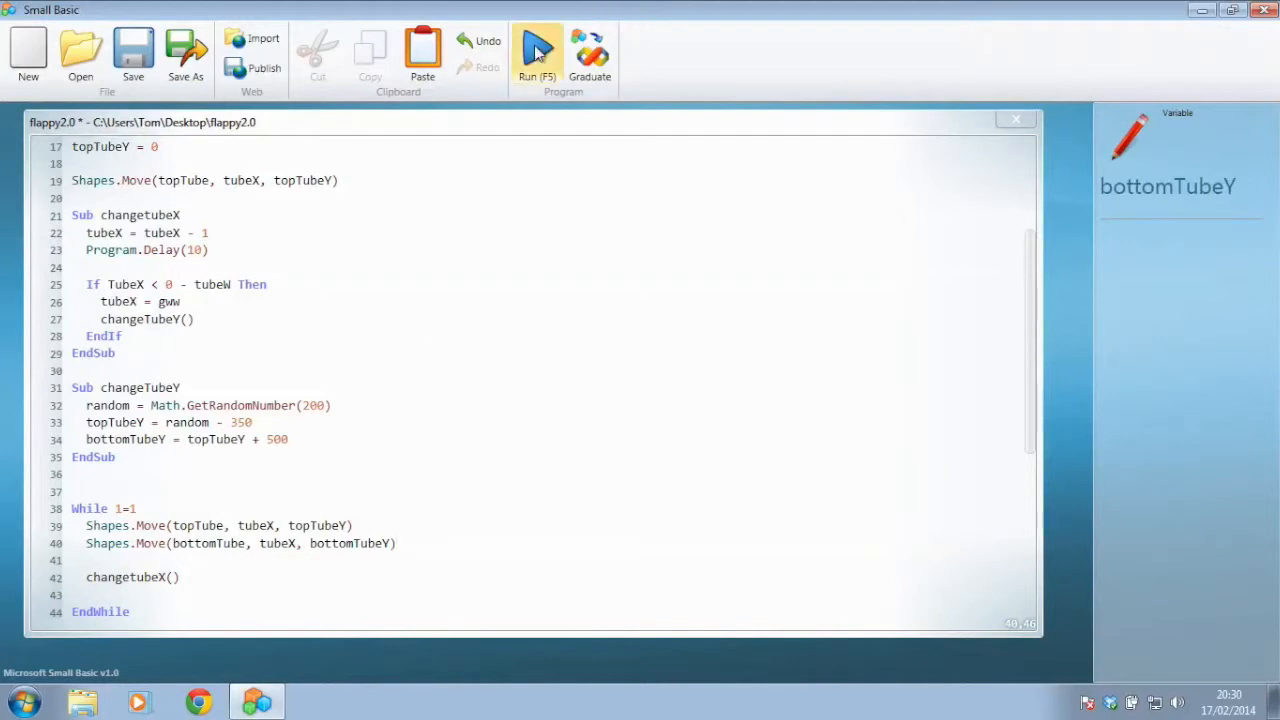
{"action": "left_click", "coordinate": [536, 56]}
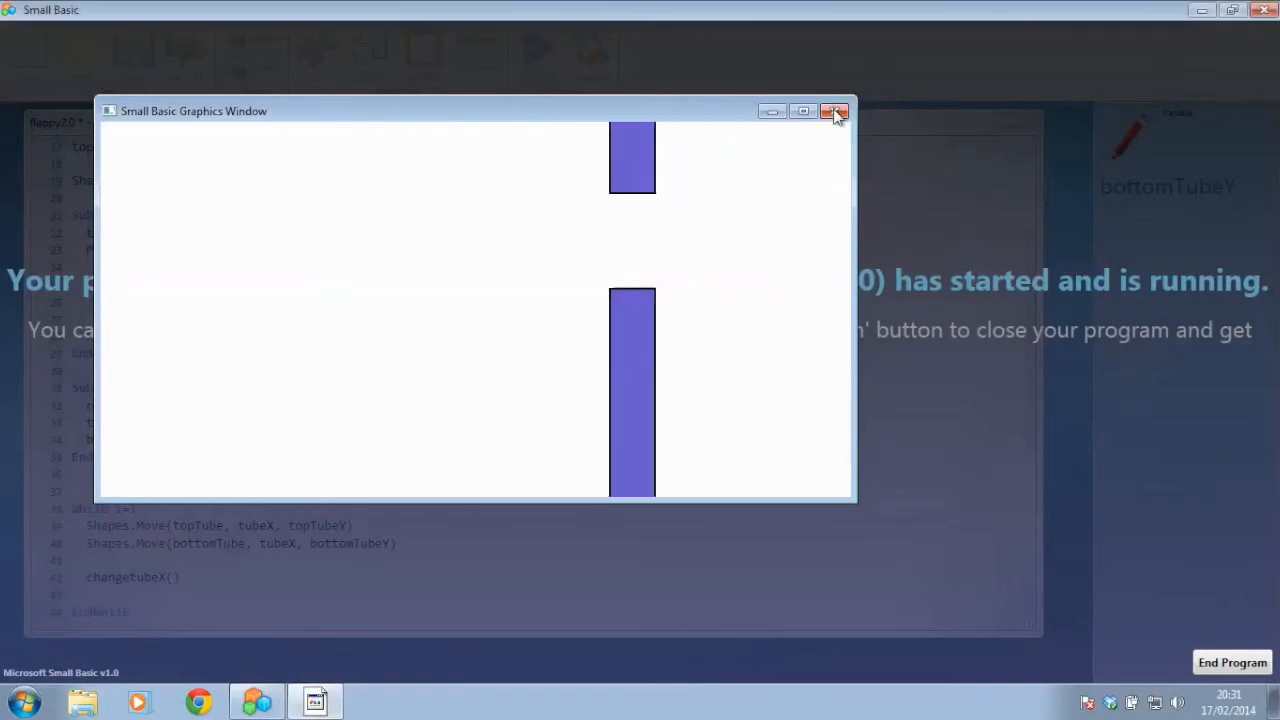
{"action": "left_click", "coordinate": [836, 112]}
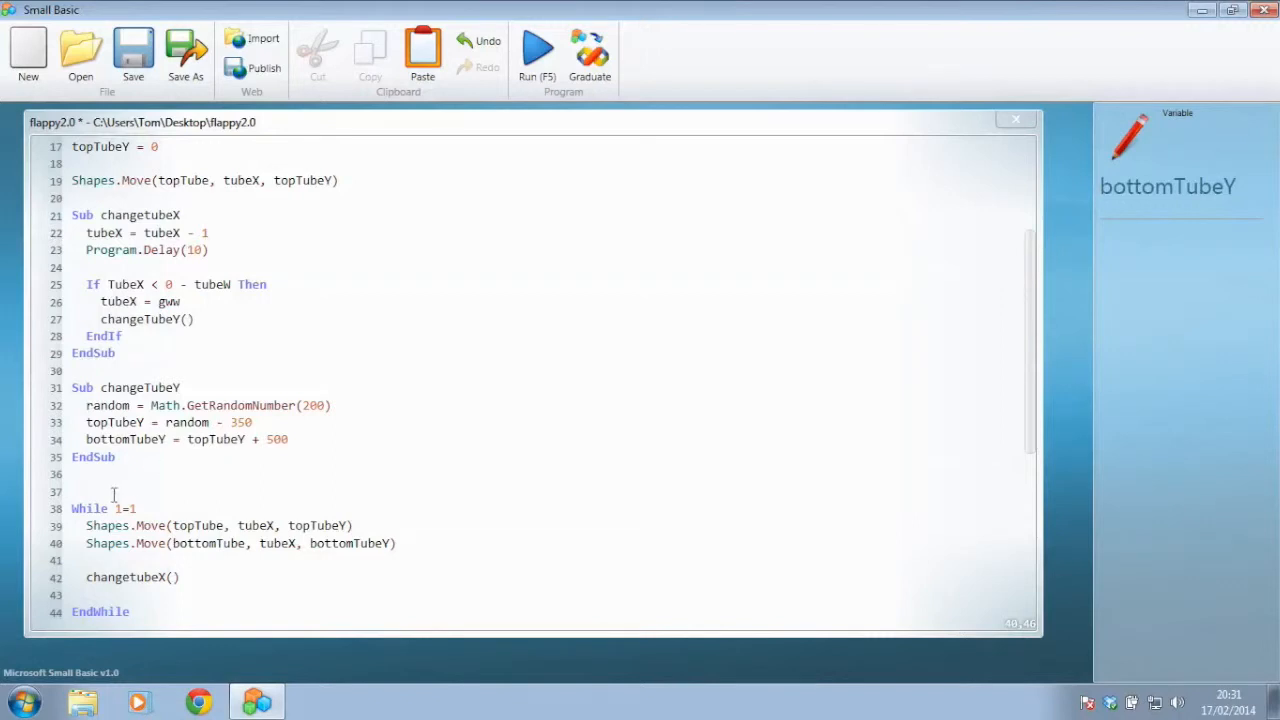
Overwrite topTubeY = 0 with a changeTubeY() call and run the game to test tube positions
{"action": "left_click", "coordinate": [88, 492]}
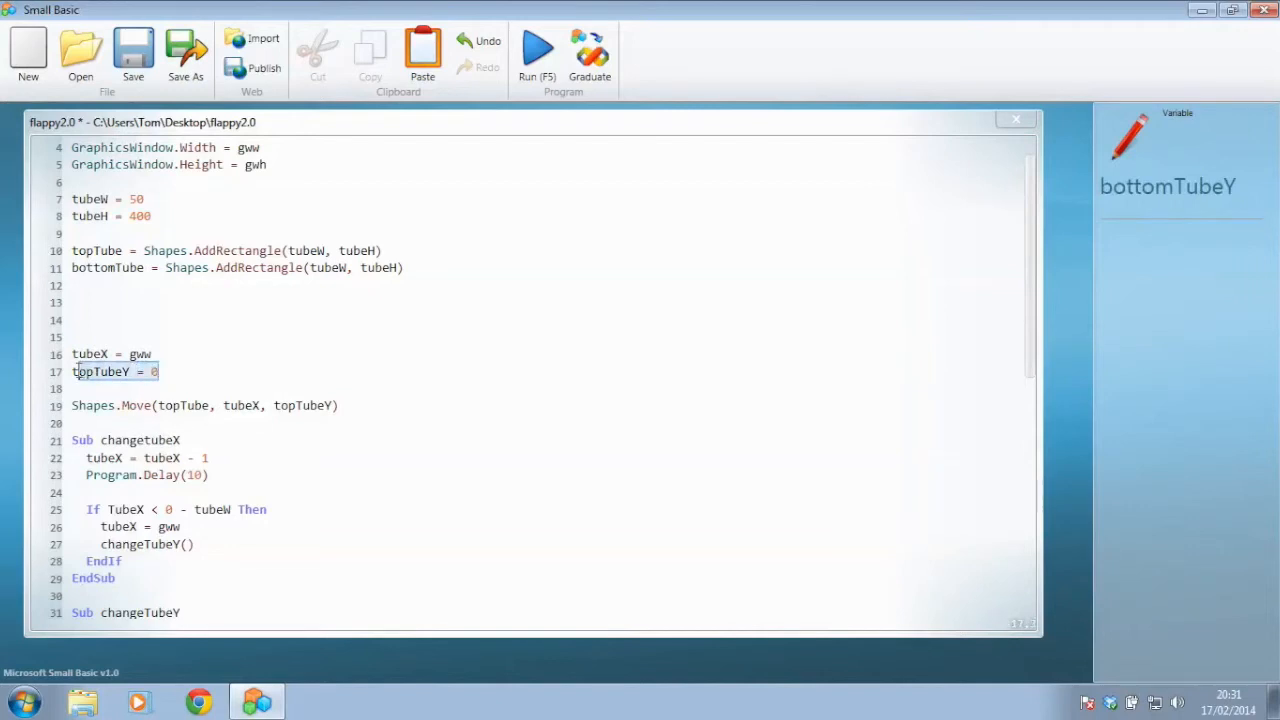
{"action": "double_click", "coordinate": [100, 370]}
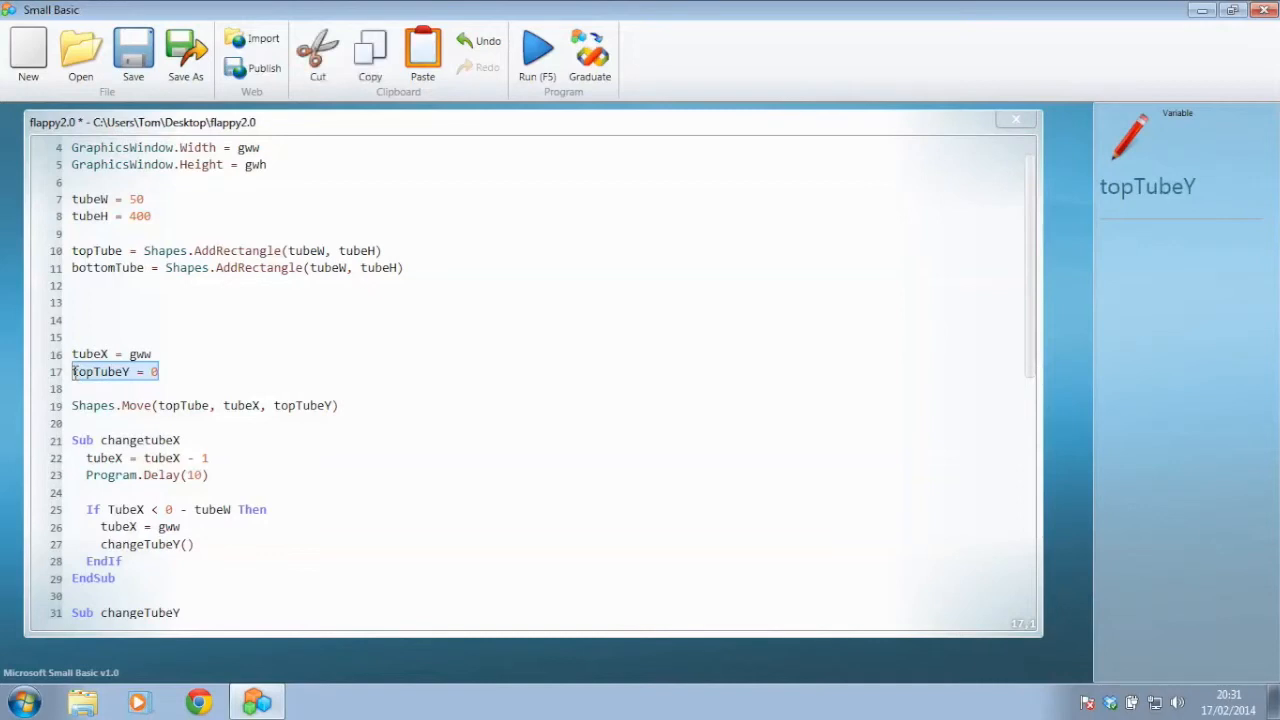
{"action": "type", "text": "ch"}
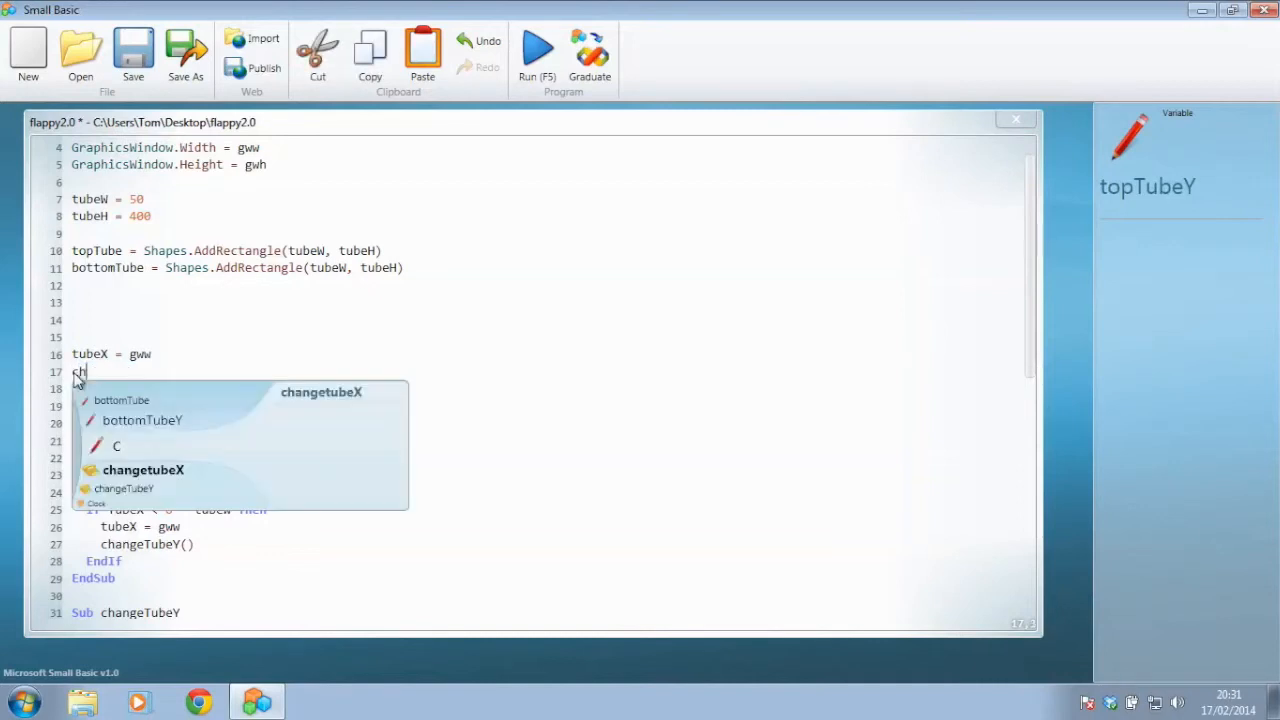
{"action": "type", "text": "angeTubeY("}
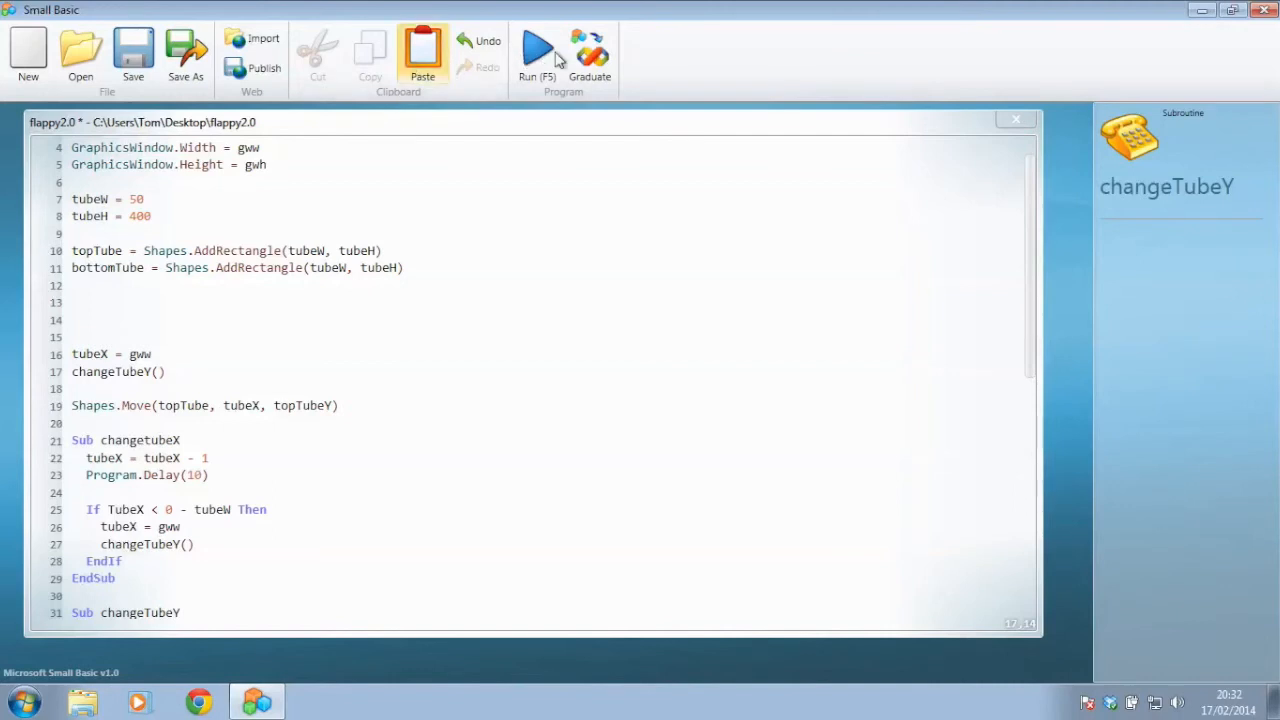
{"action": "left_click", "coordinate": [536, 50]}
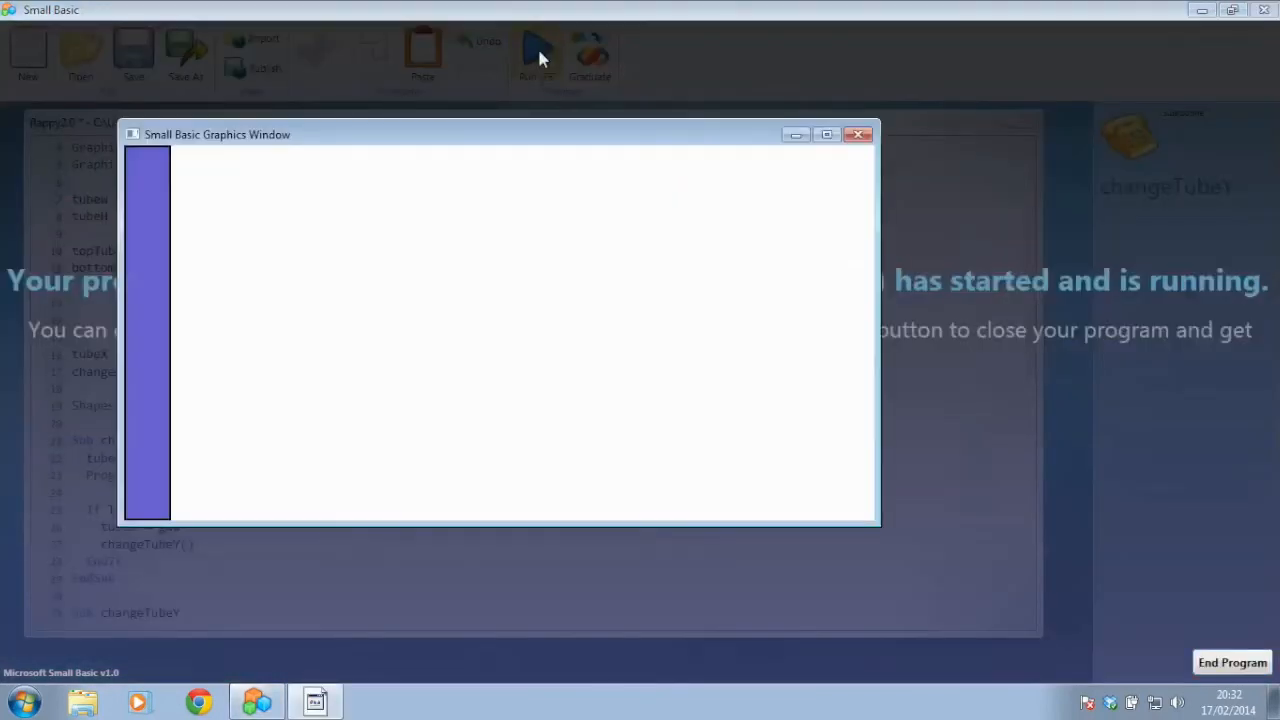